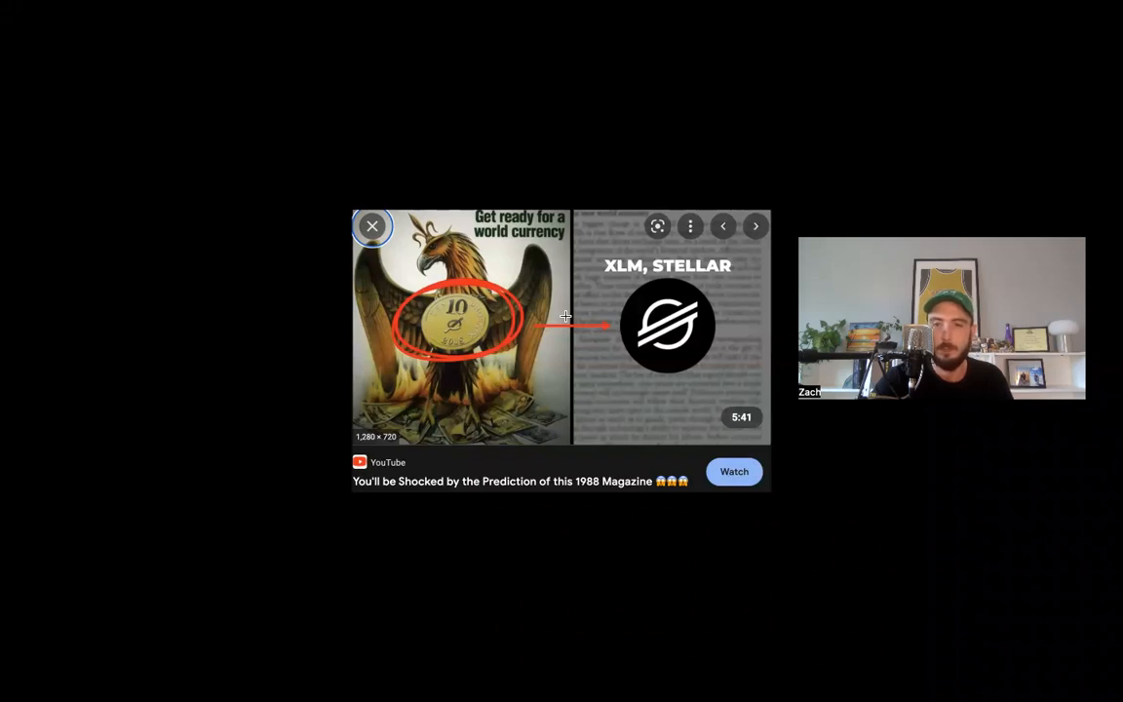
View the Cosmos logo image among the crypto logo image results.
left_click(757, 226)
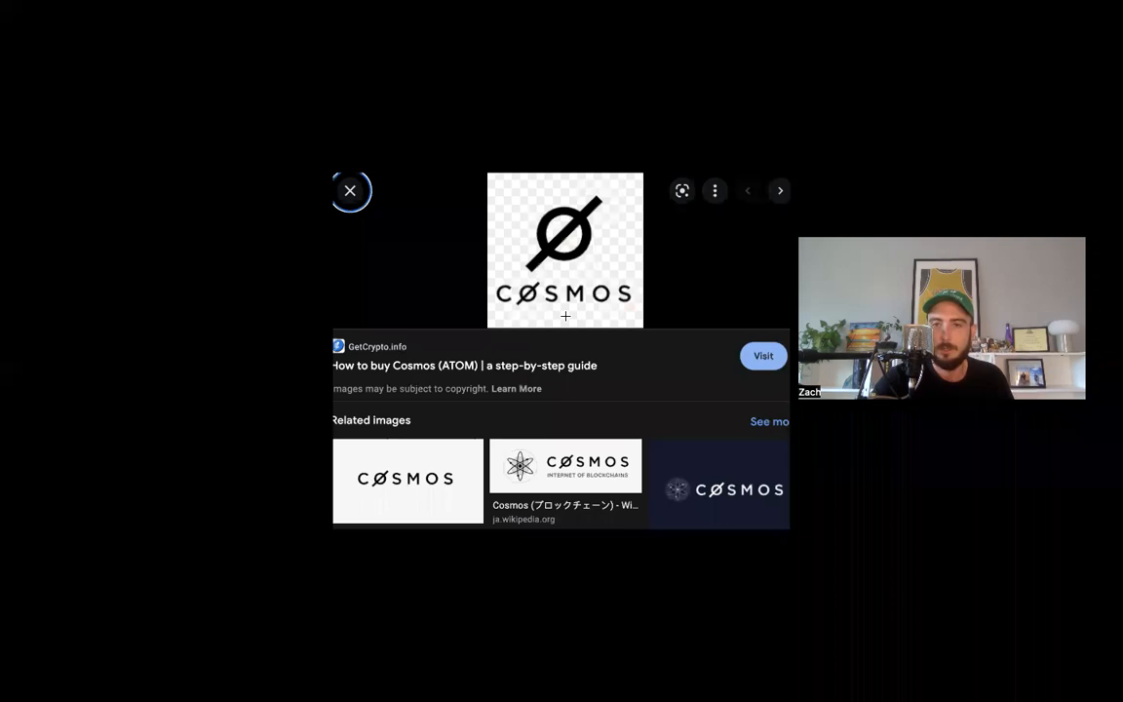
left_click(351, 191)
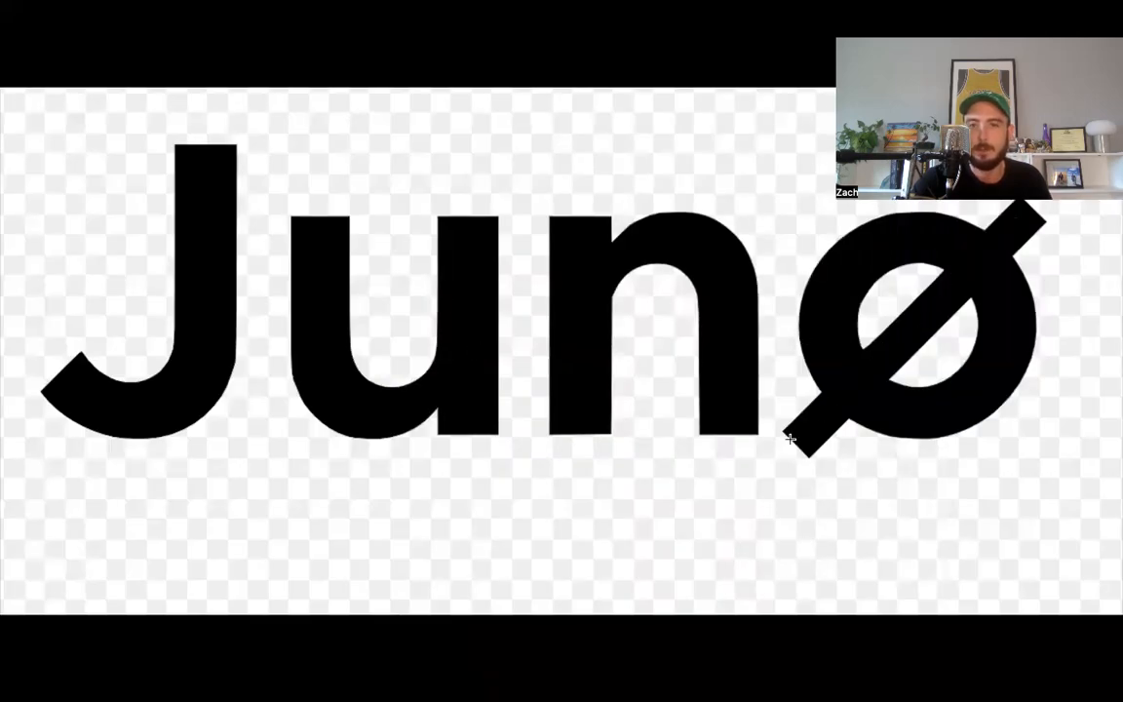
mouse_move(856, 380)
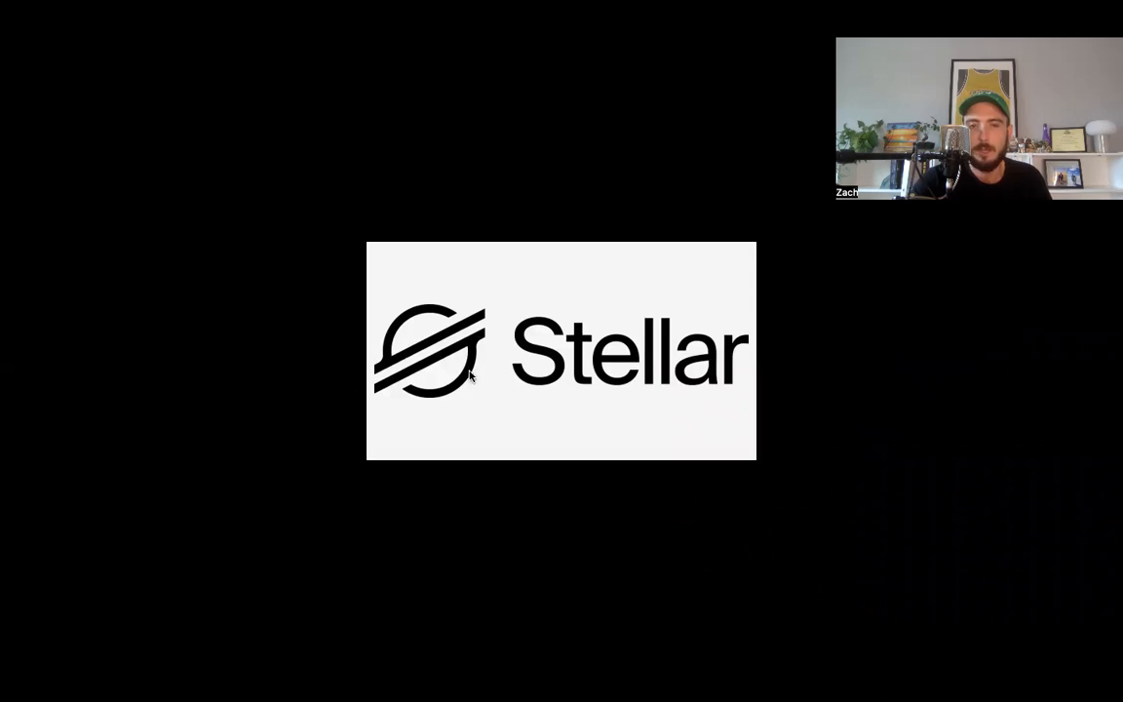
mouse_move(523, 486)
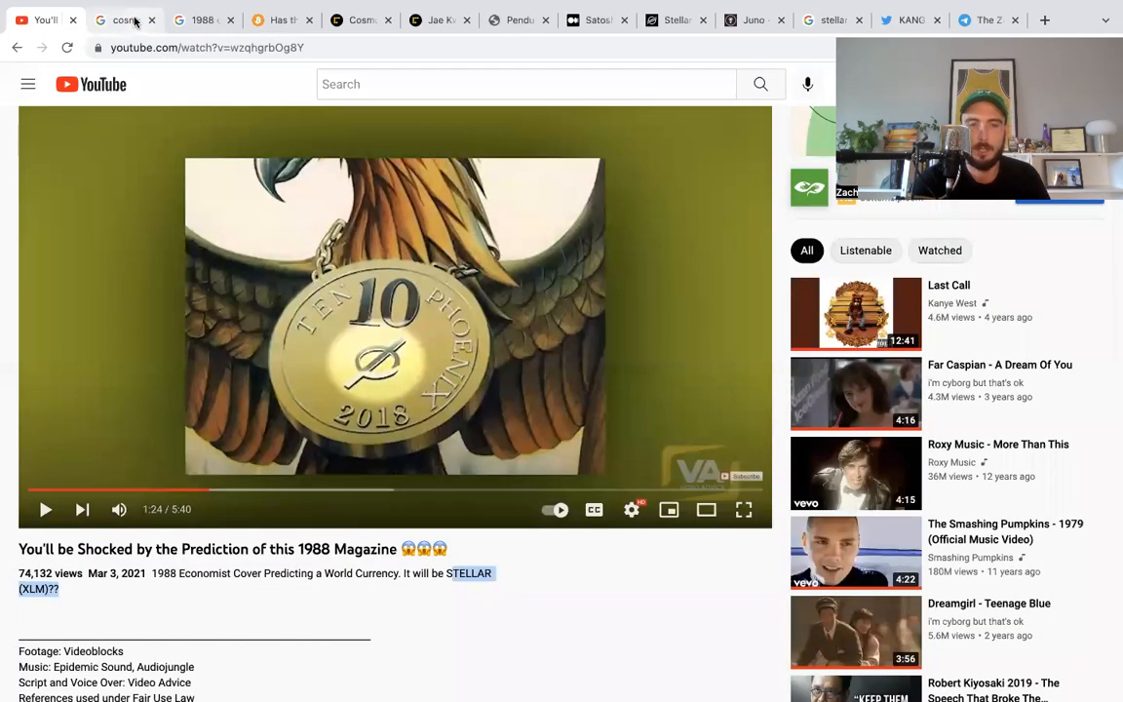
Switch from the cosmos logo image search to the bitcoin.eu 1988 Economist article.
left_click(125, 19)
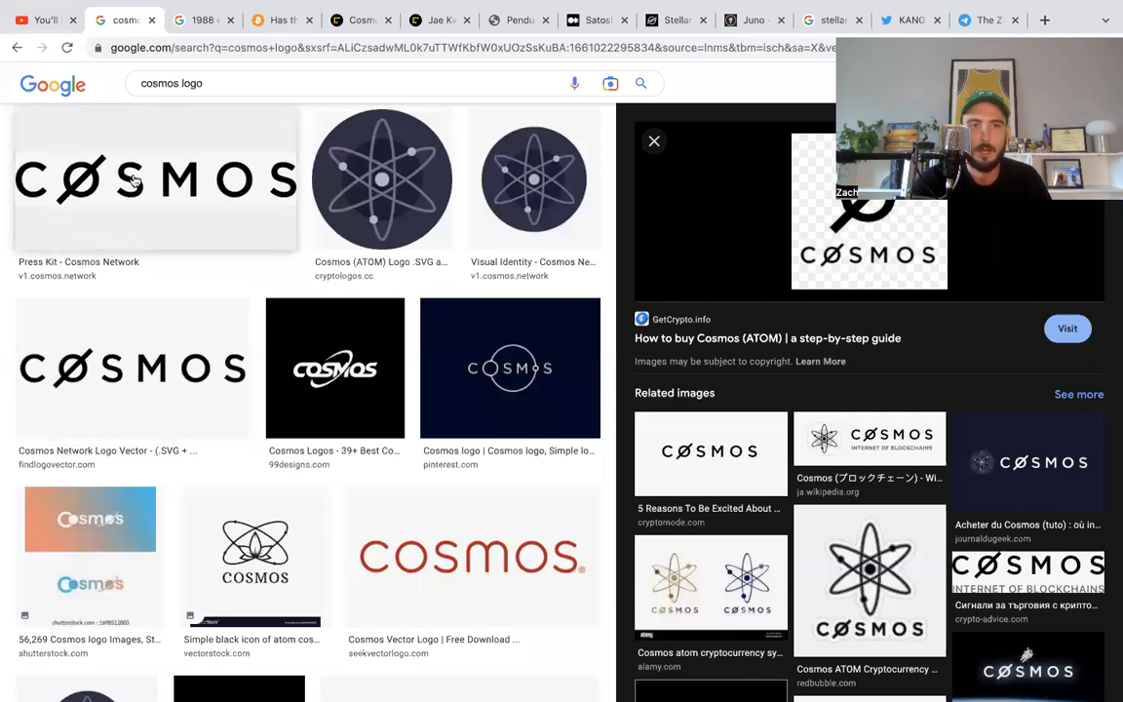
left_click(203, 20)
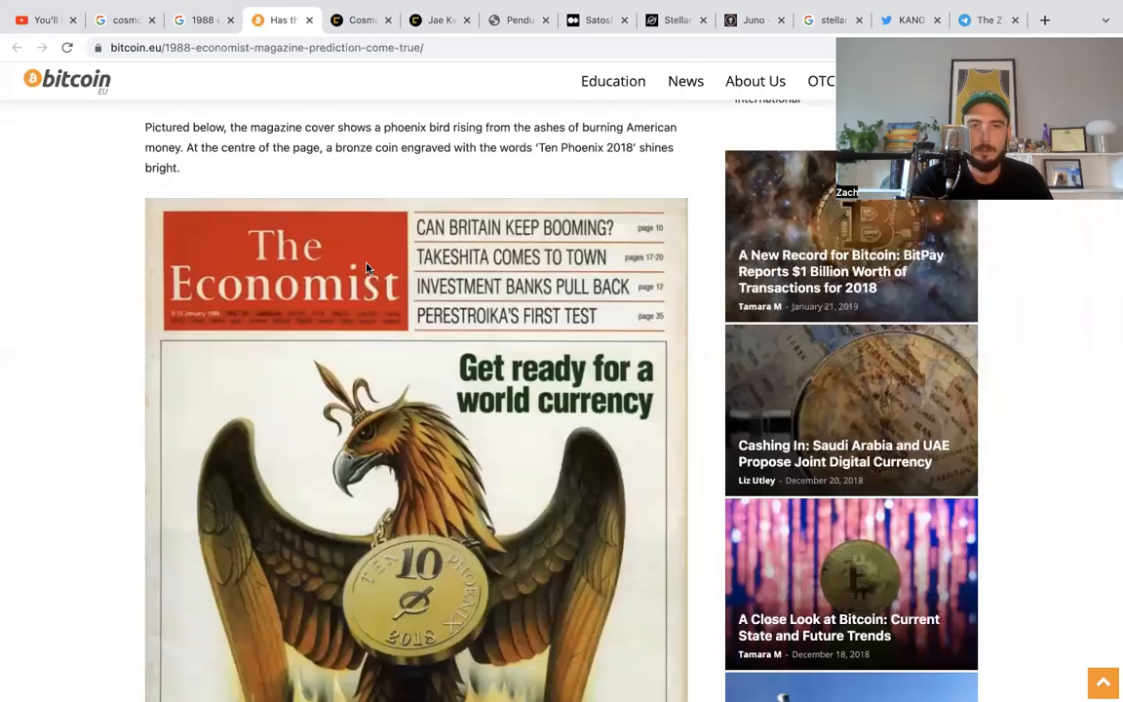
Scroll the article down to the phoenix 'Get ready for a world currency' cover image.
scroll("down", 3)
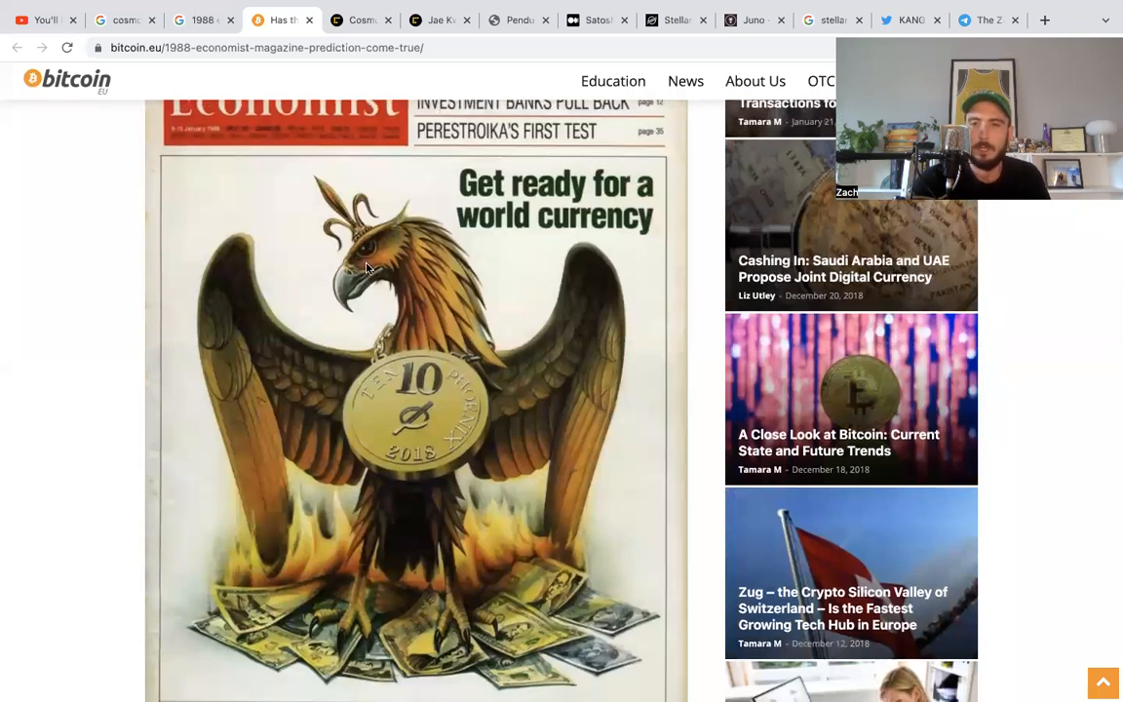
scroll("down", 3)
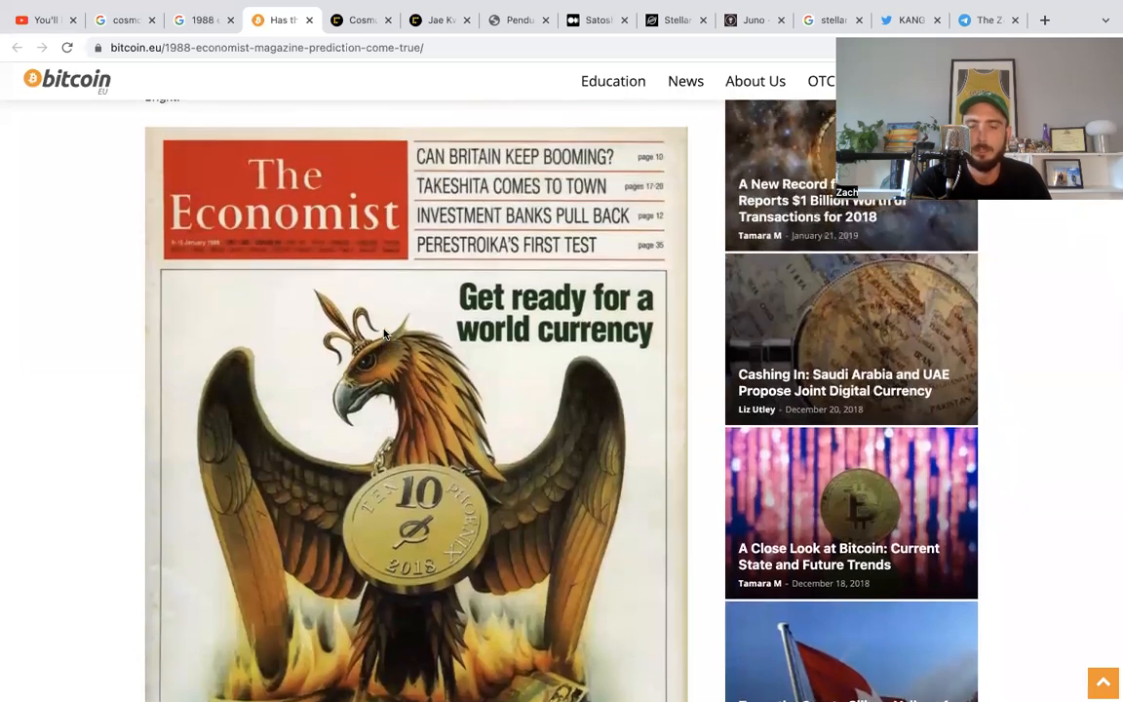
scroll("down", 3)
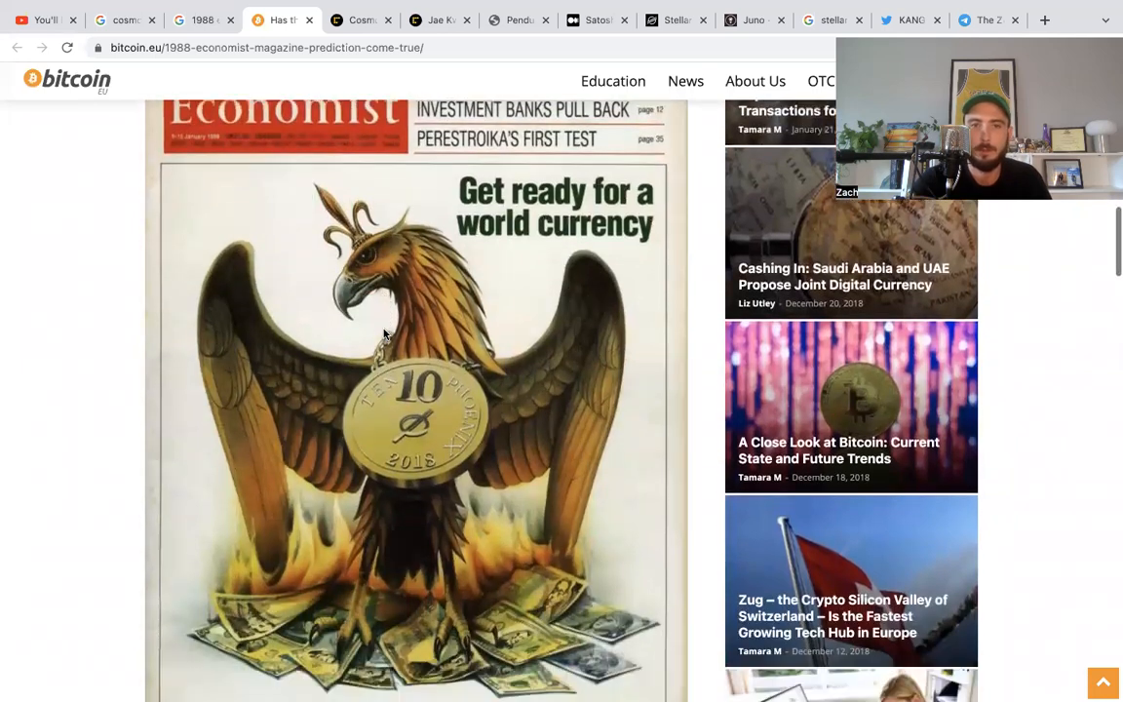
scroll("down", 3)
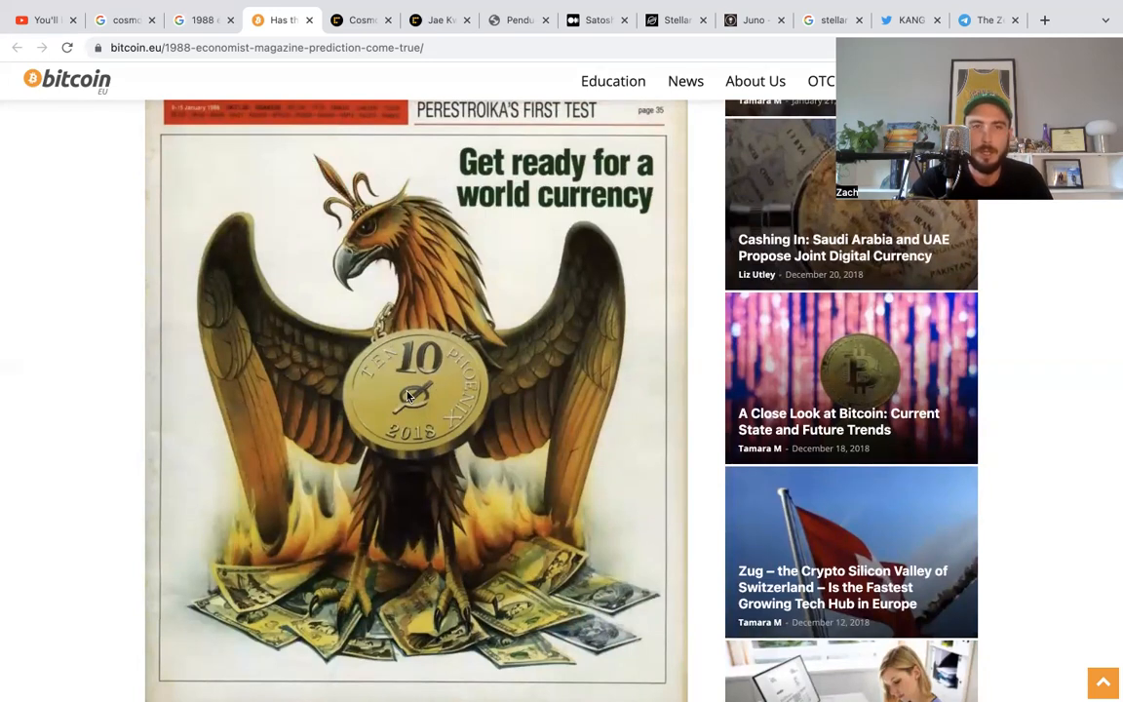
mouse_move(4, 105)
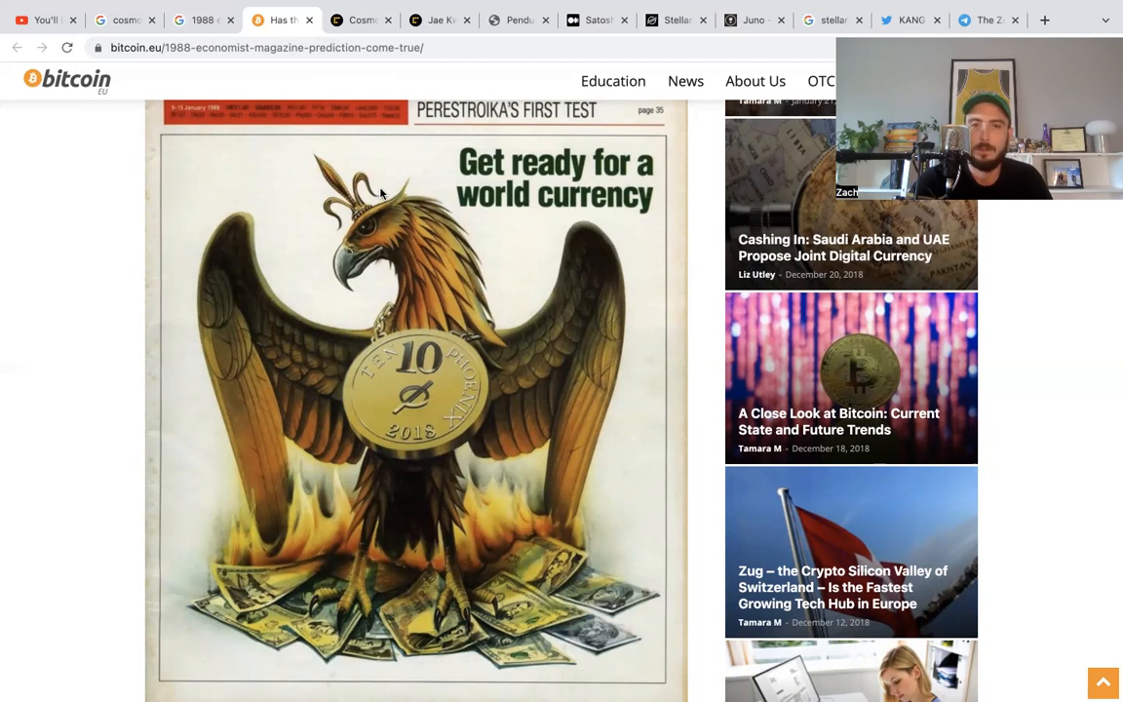
mouse_move(328, 201)
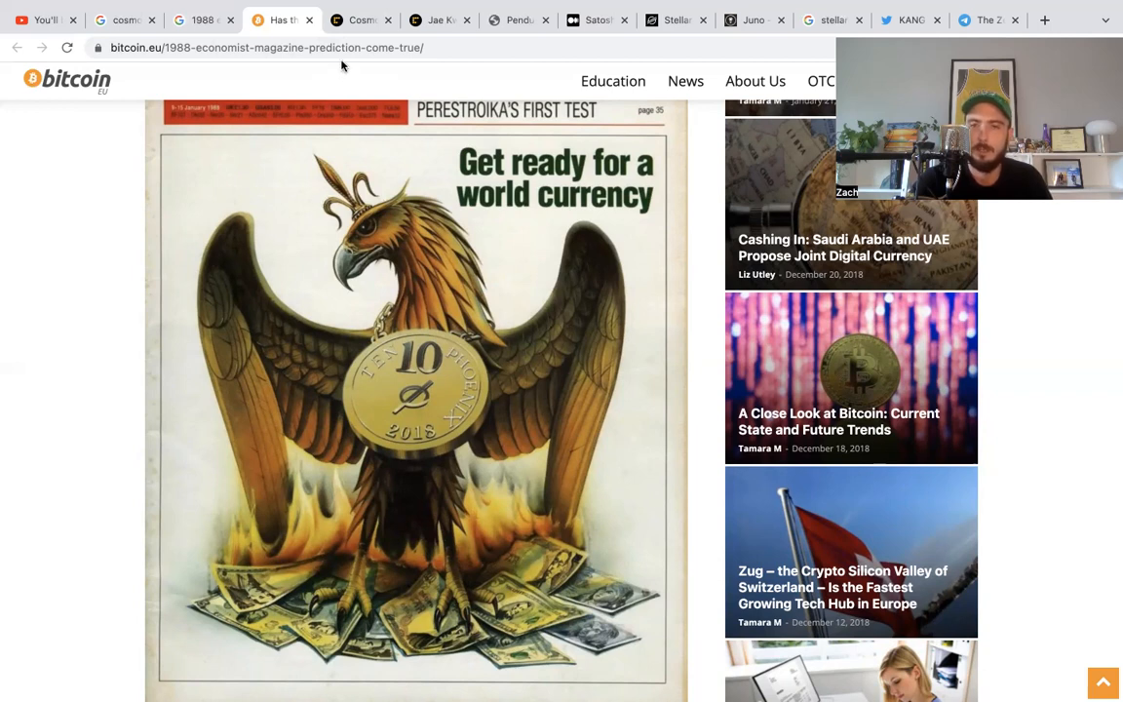
Read through the CoinDesk article on Tendermint's rebrand to Ignite.
left_click(361, 20)
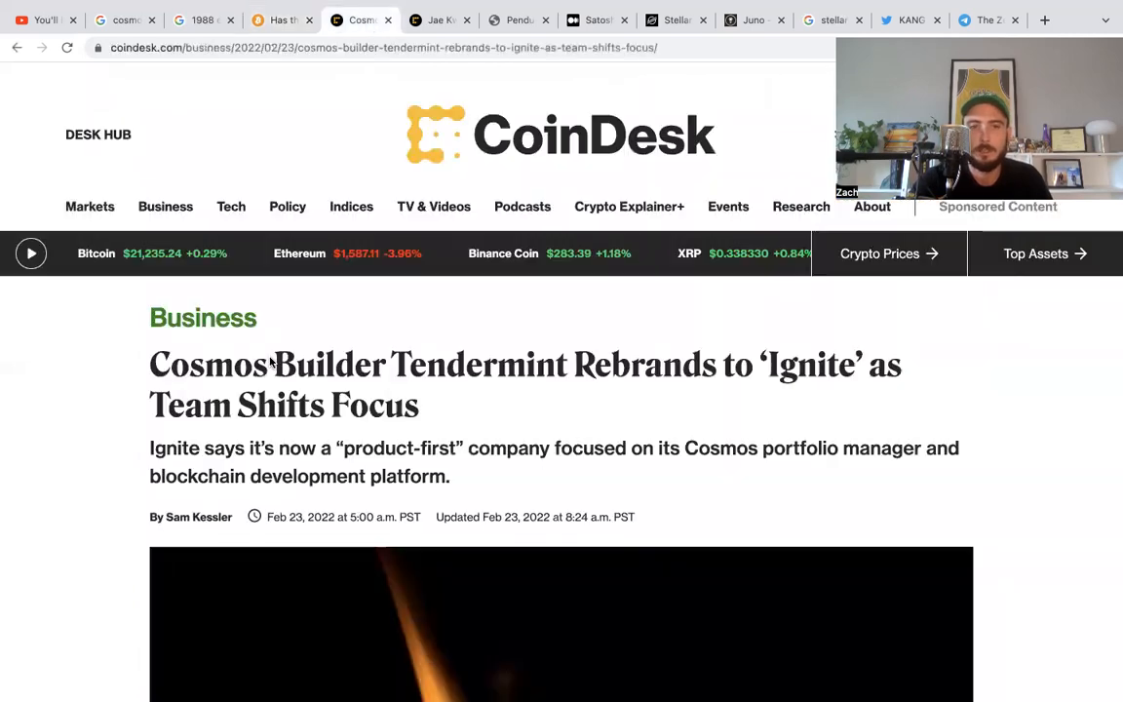
scroll("down", 3)
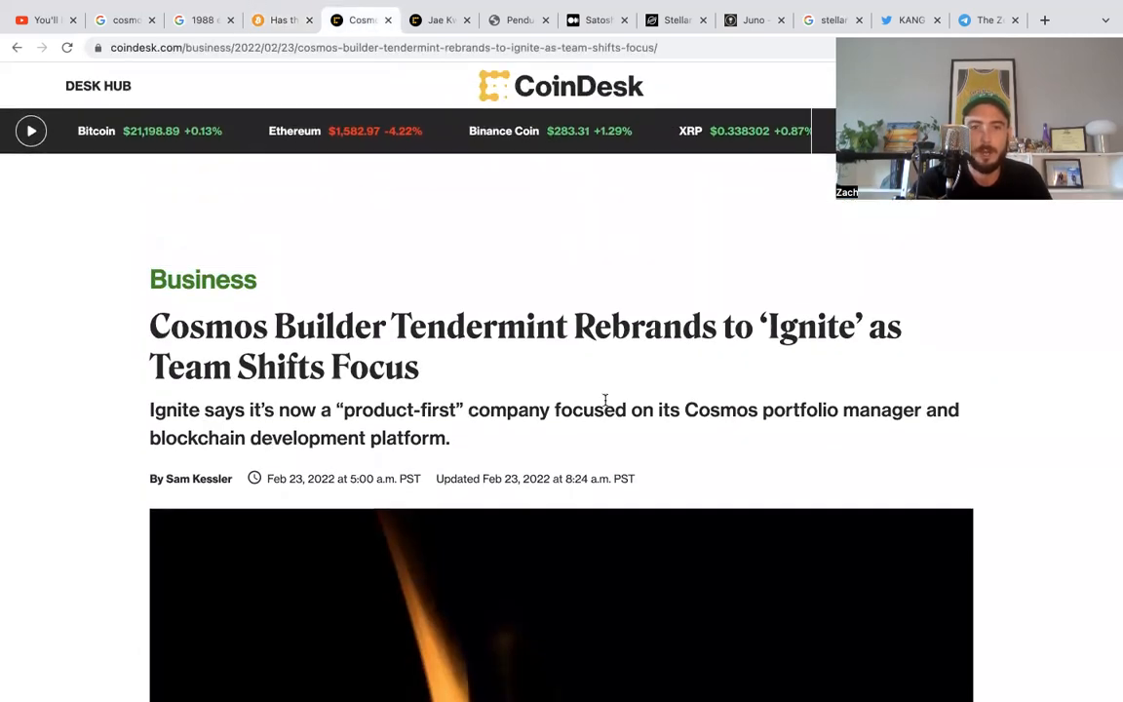
scroll("down", 3)
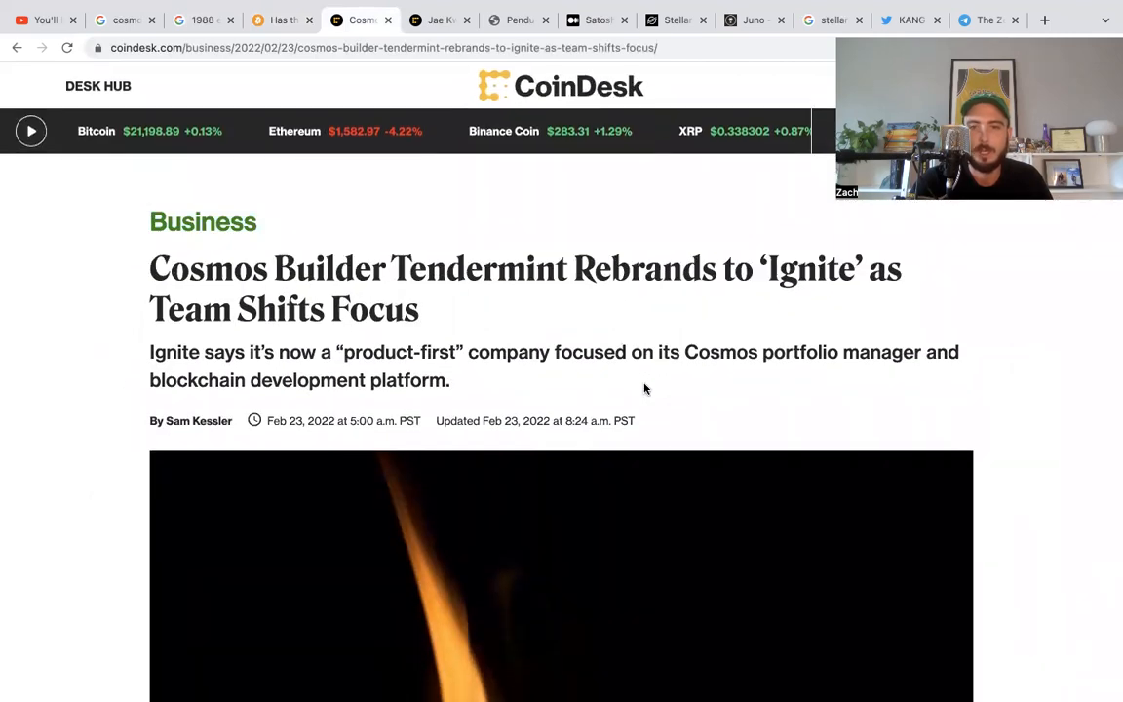
scroll("down", 3)
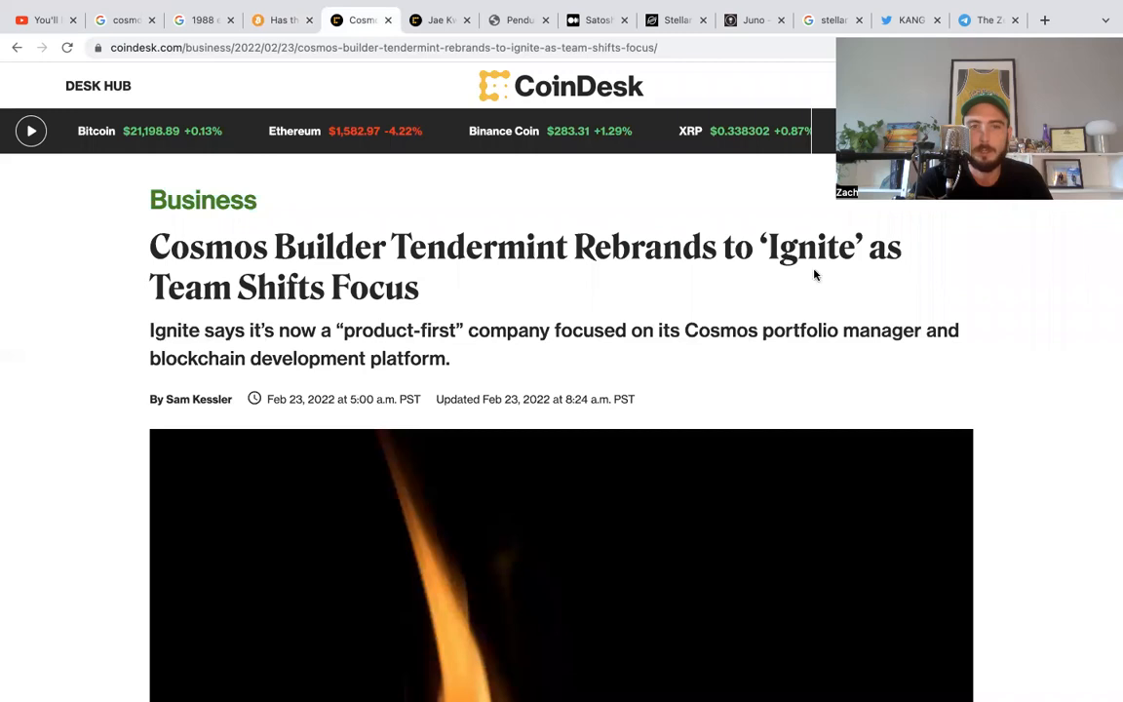
scroll("down", 3)
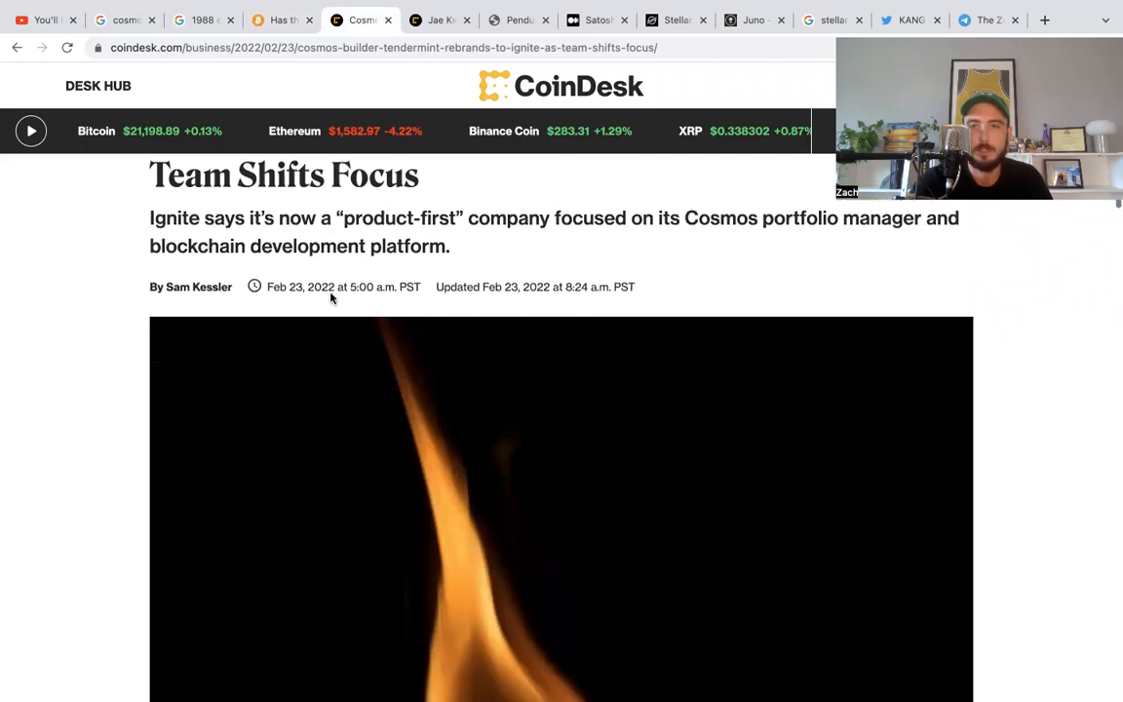
scroll("down", 3)
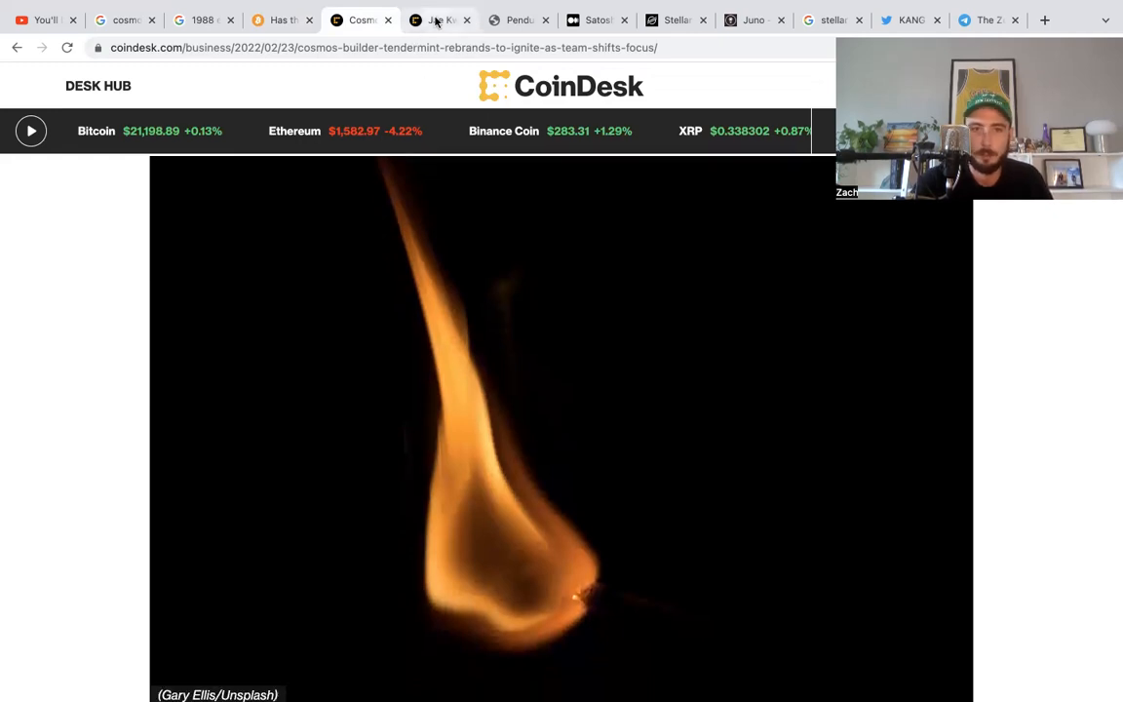
Read the CoinDesk Jae Kwon NewTendermint article, then return to the bitcoin.eu Economist article.
left_click(439, 20)
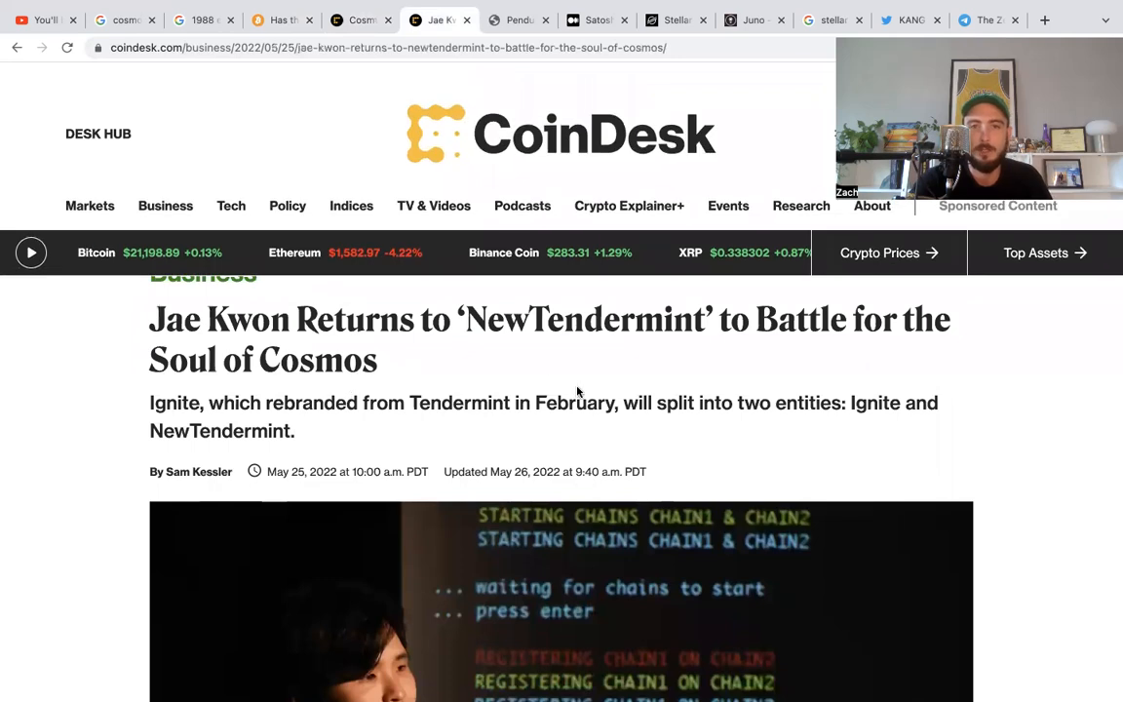
mouse_move(367, 386)
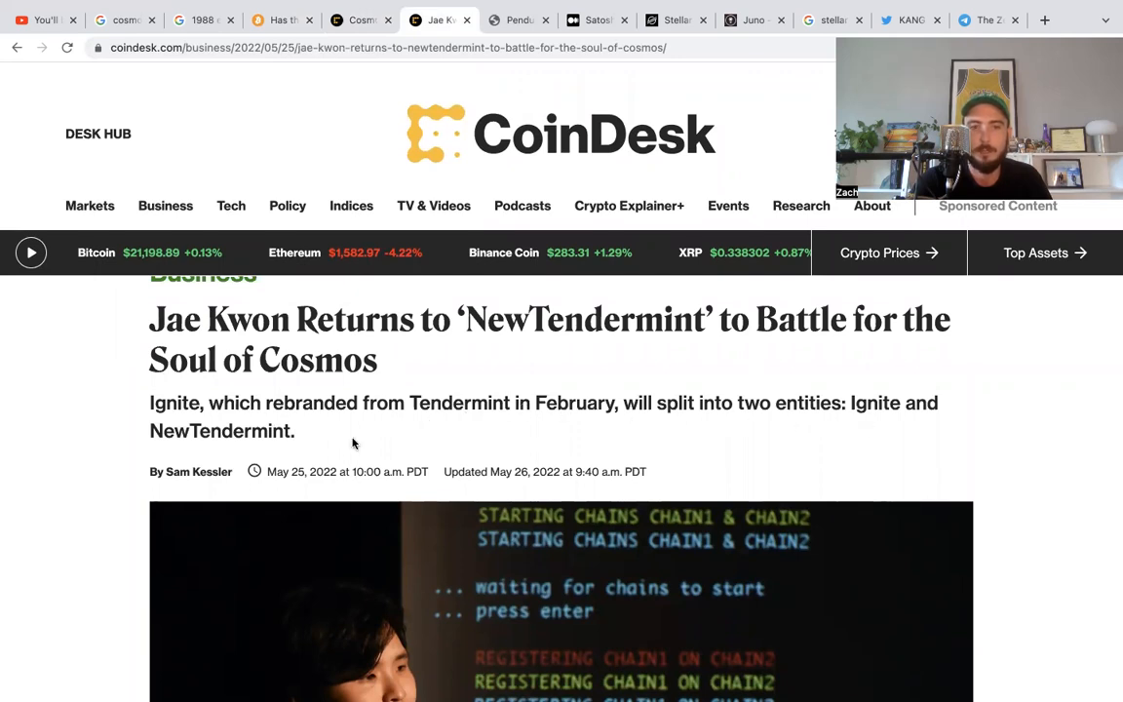
scroll("down", 3)
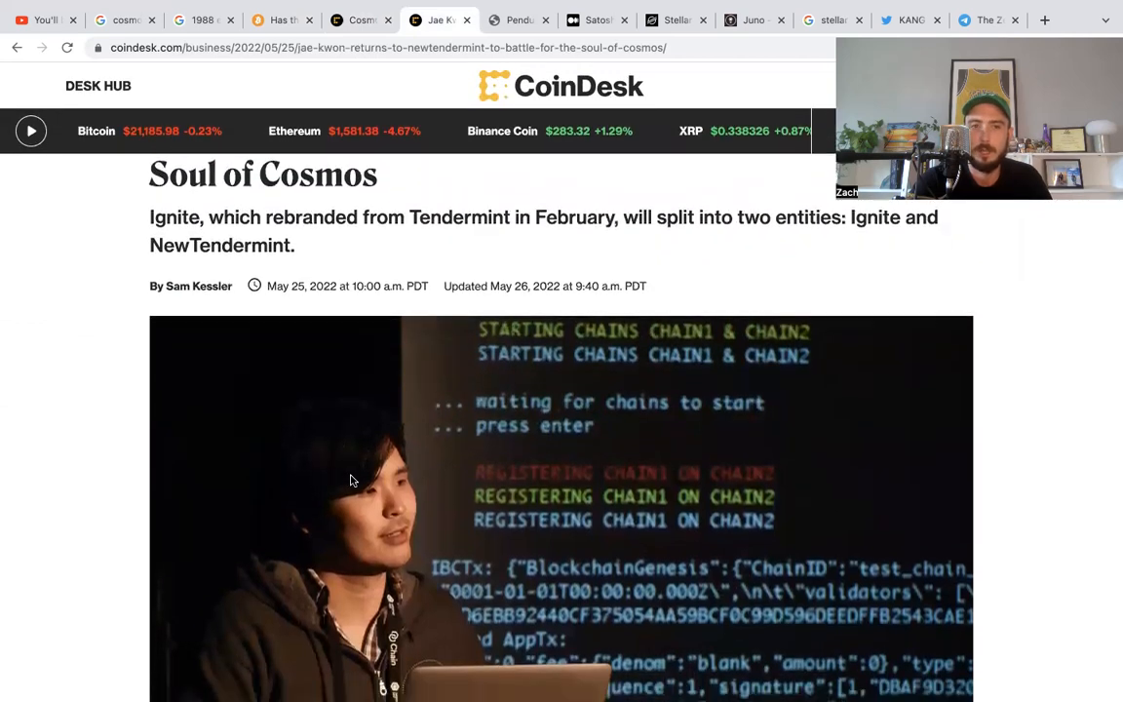
scroll("down", 3)
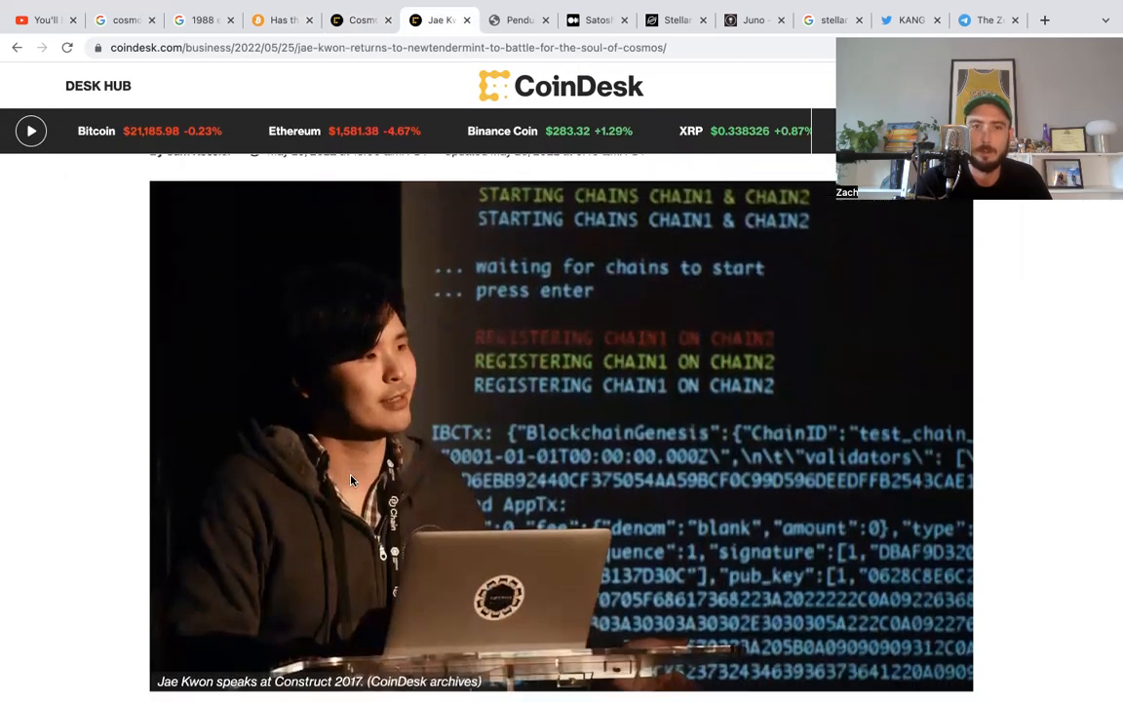
mouse_move(363, 20)
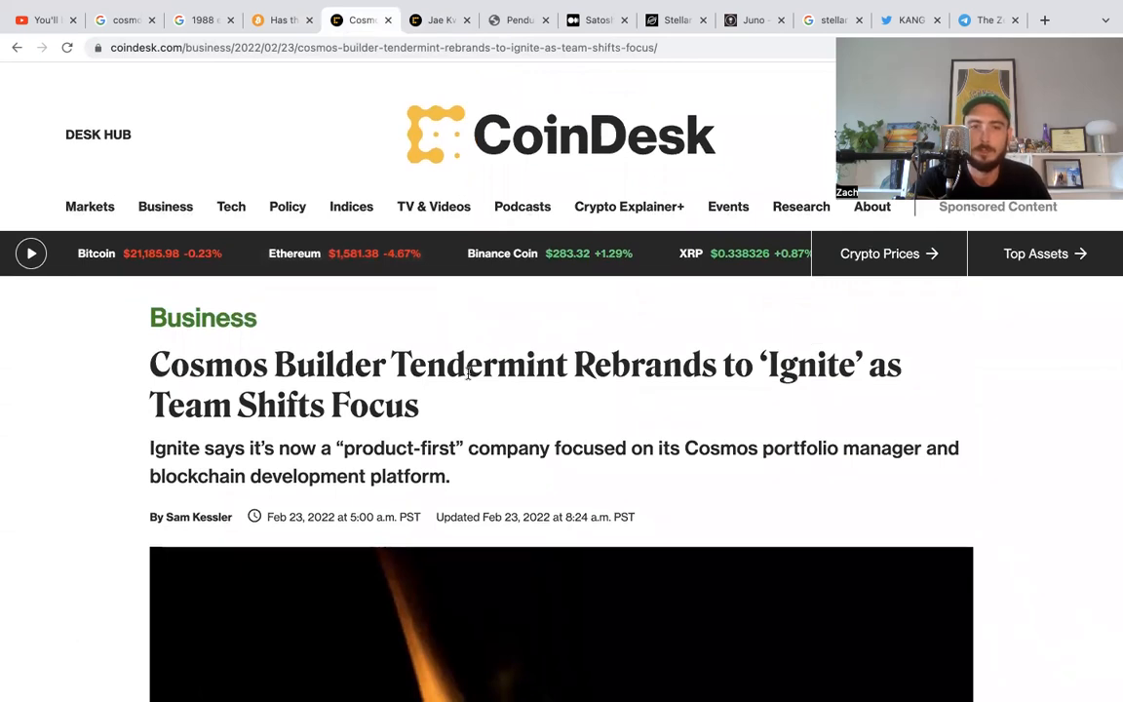
left_click(281, 19)
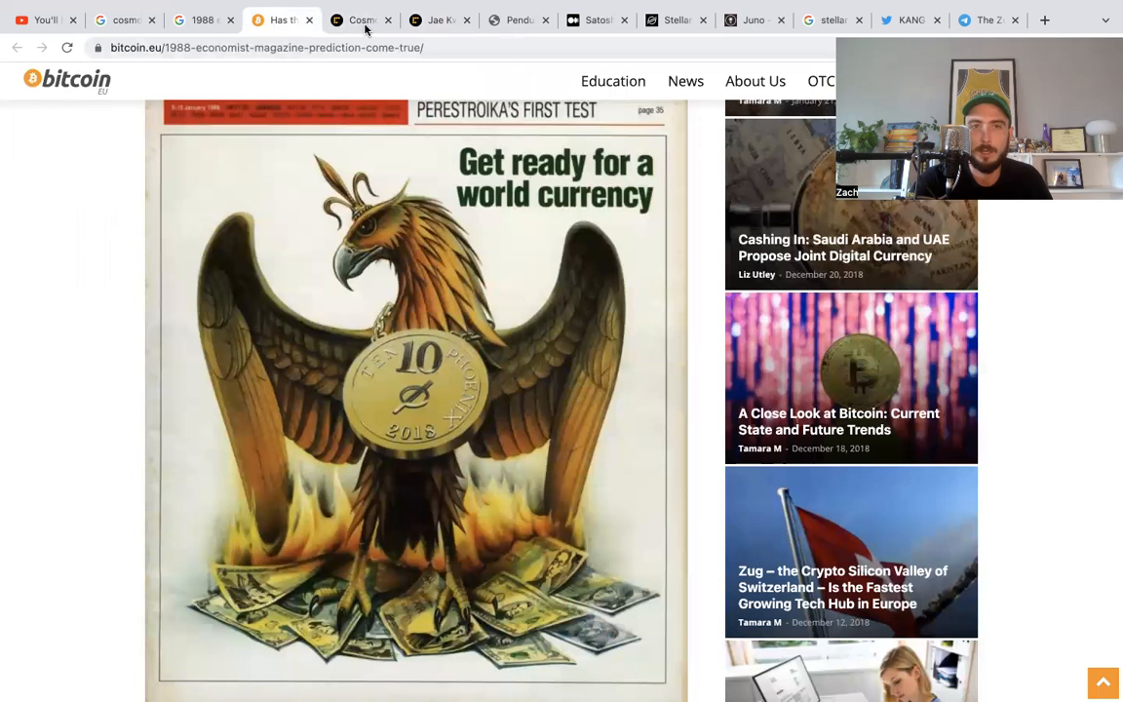
Read the Medium article on the Pendulum and e-Money partnership.
left_click(361, 19)
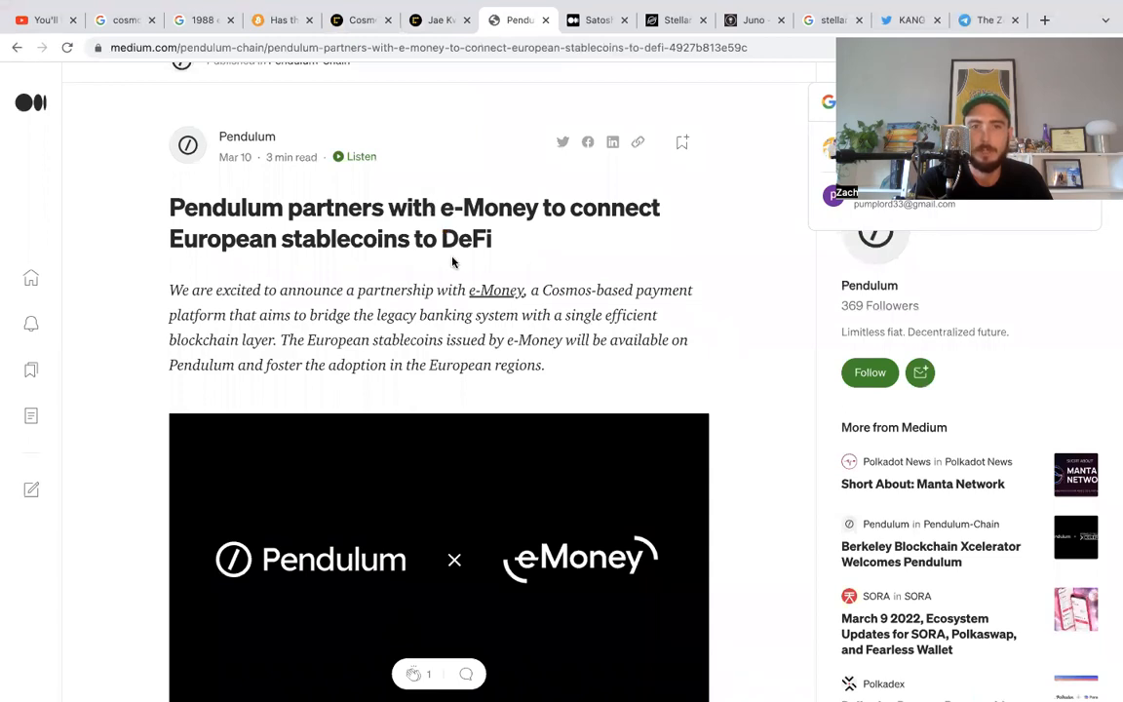
mouse_move(447, 308)
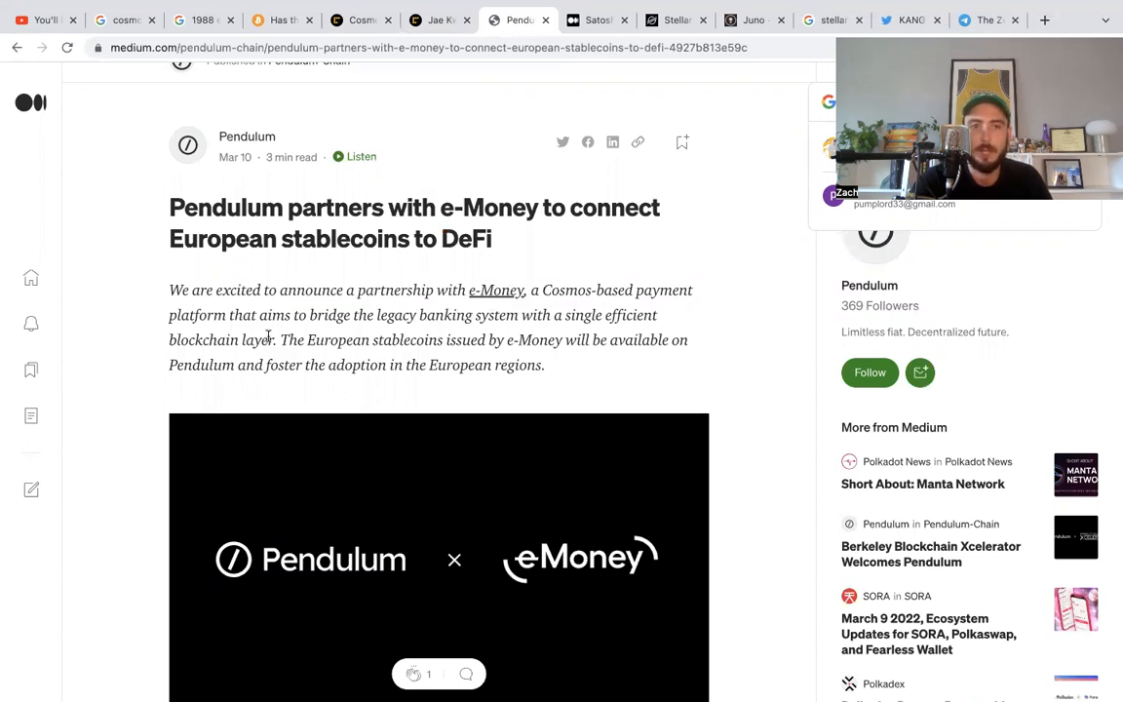
mouse_move(517, 332)
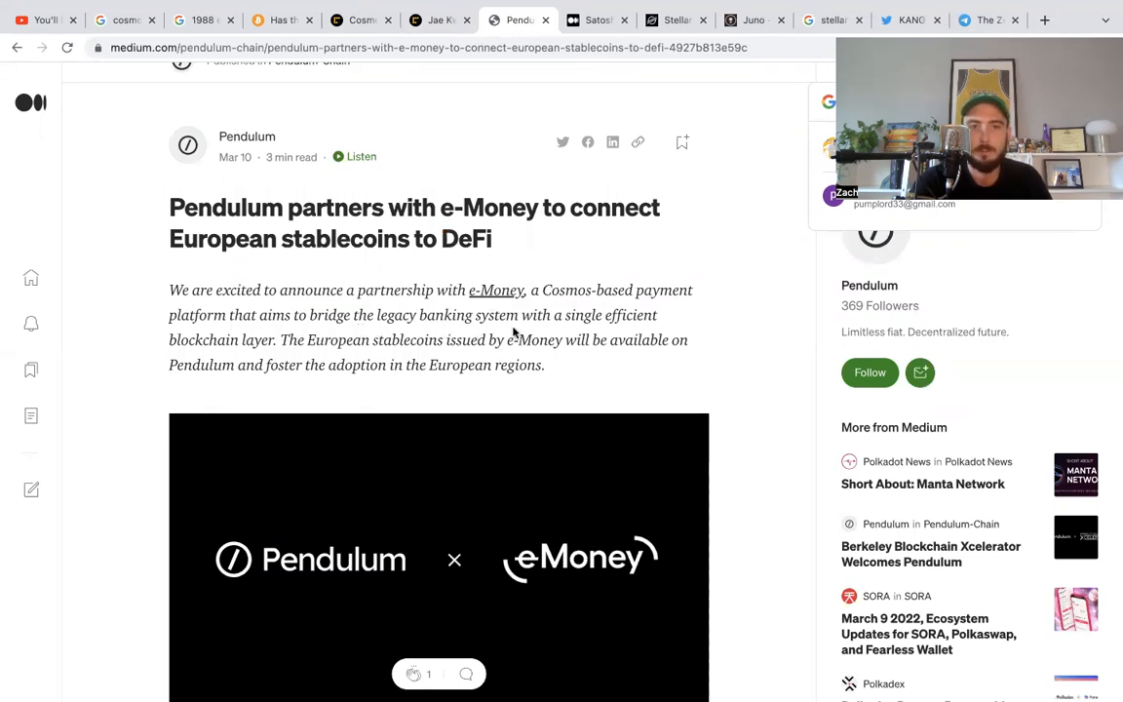
mouse_move(310, 358)
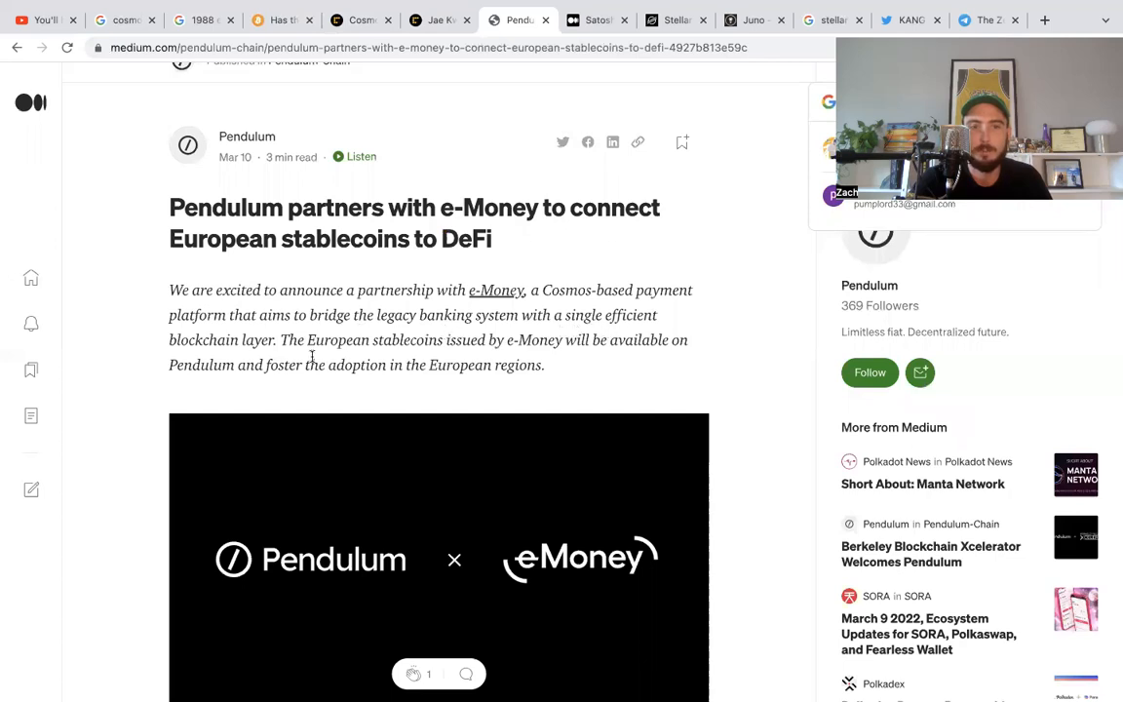
scroll("down", 3)
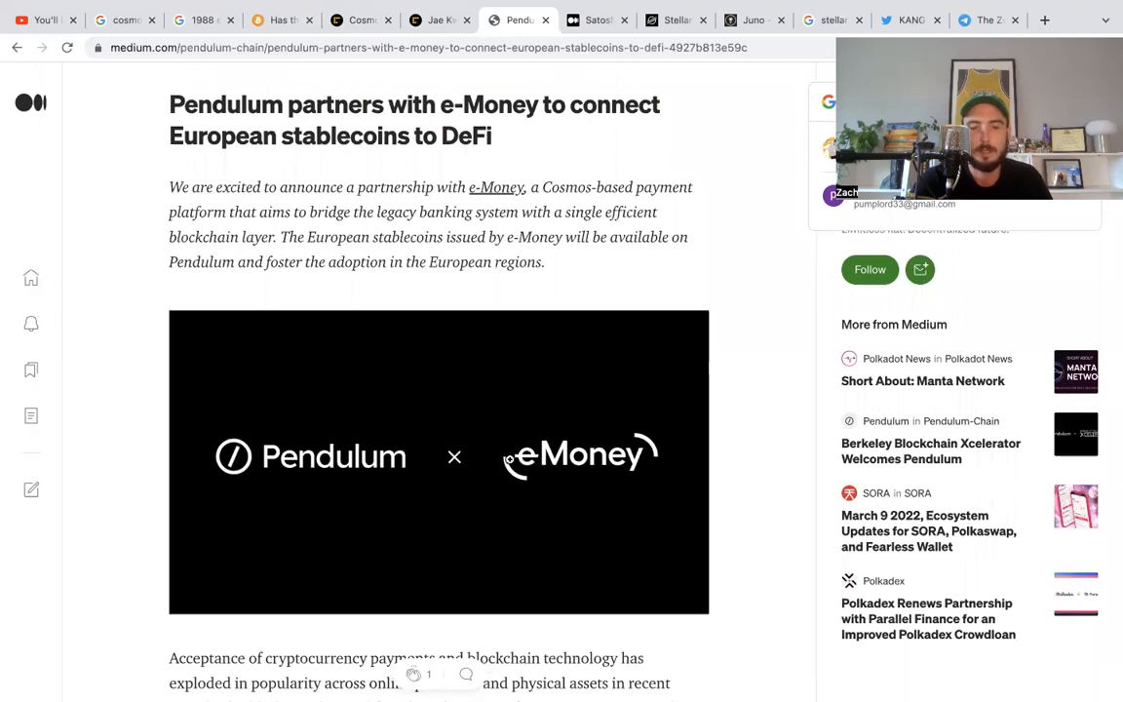
mouse_move(522, 144)
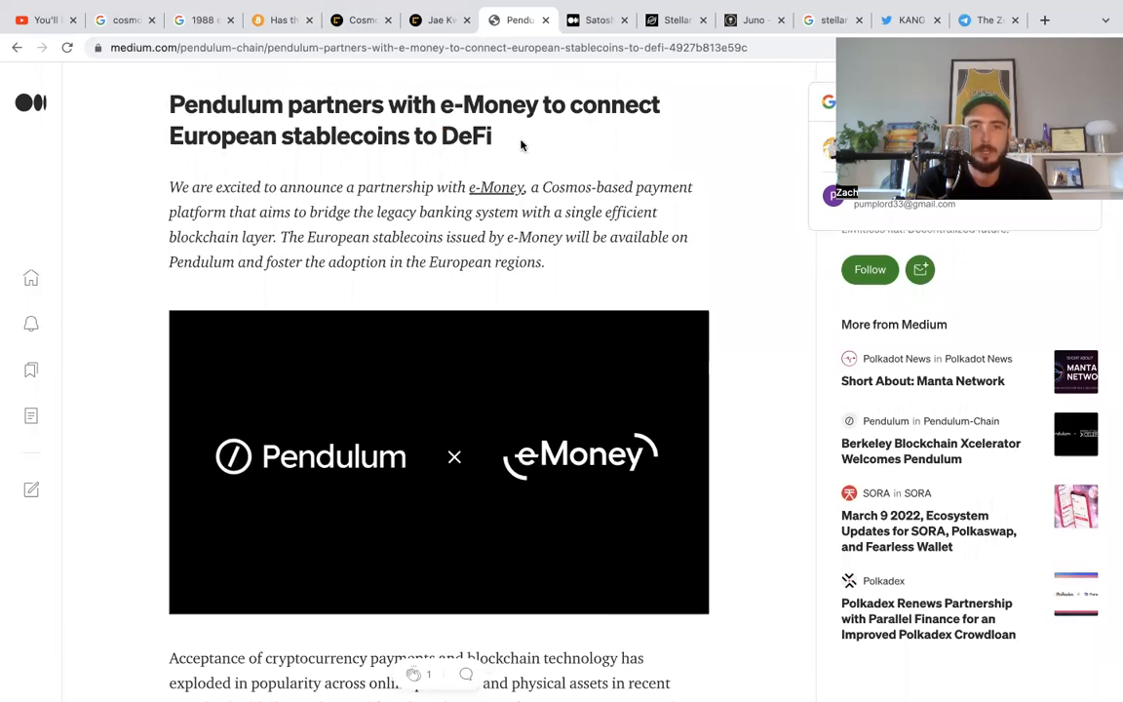
Read the SatoshiPay Stellar R&D grant article, then move to the Stellar website.
left_click(595, 20)
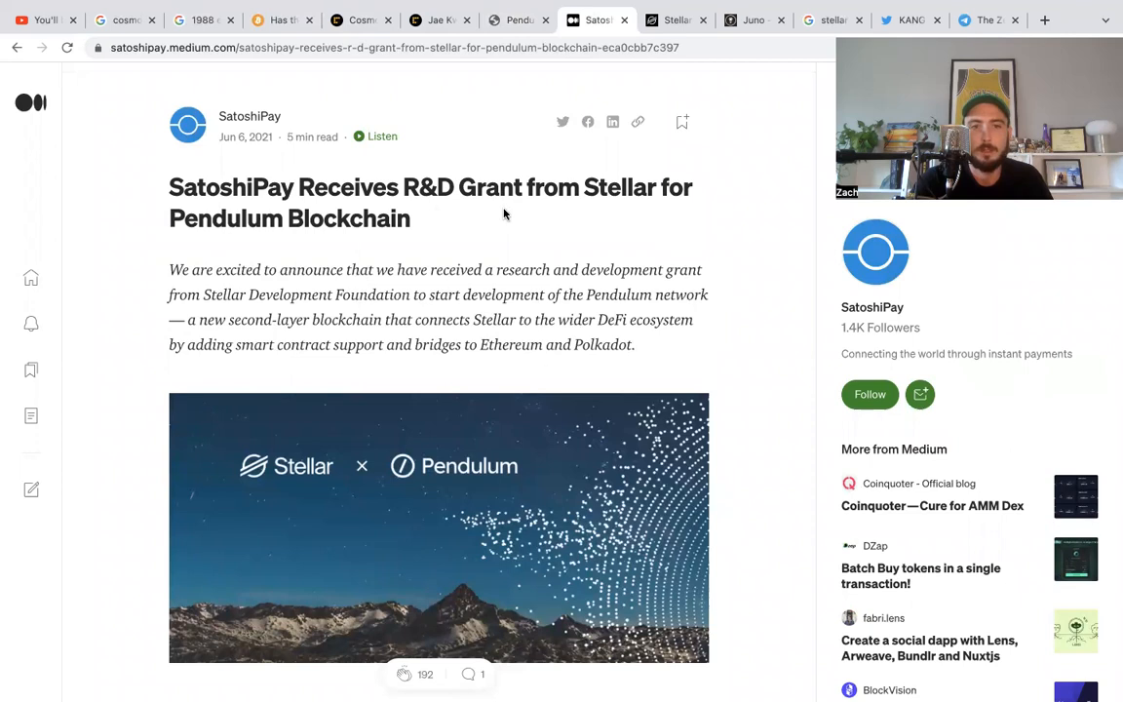
scroll("down", 3)
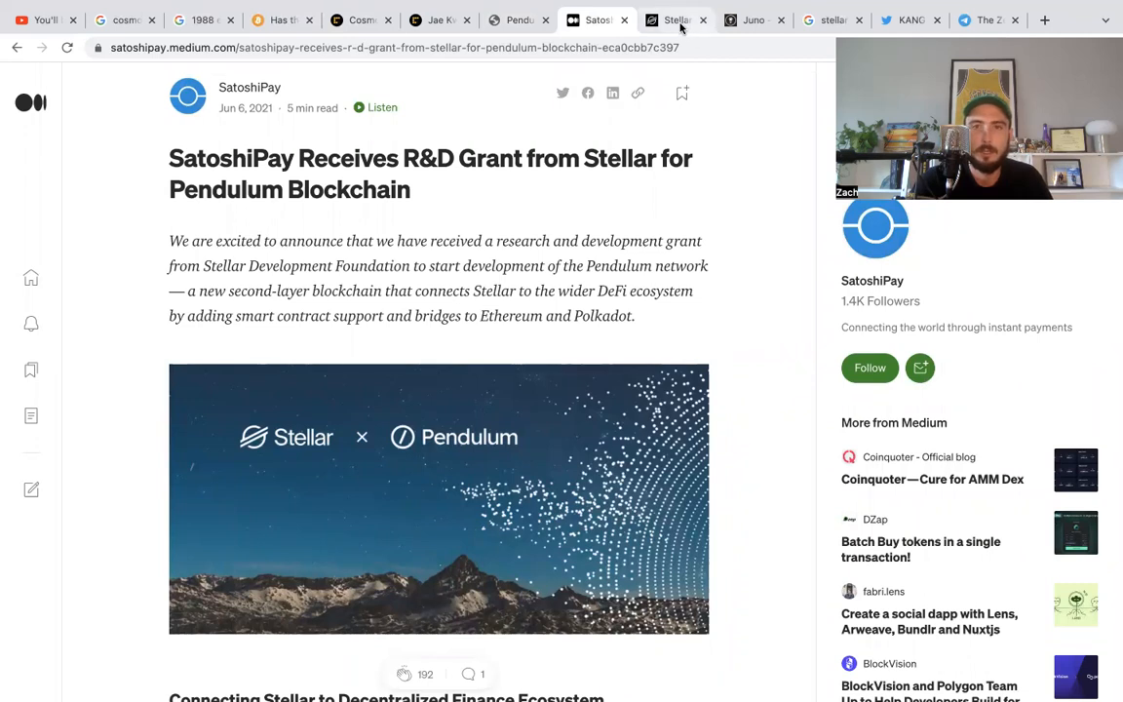
left_click(675, 19)
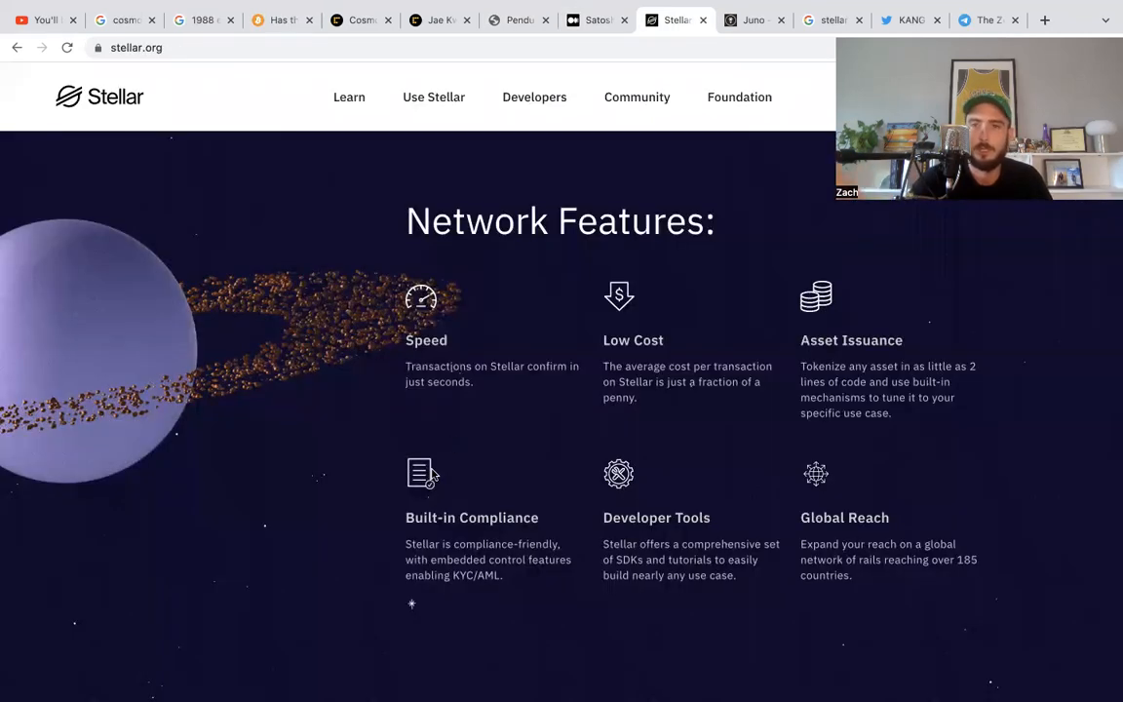
mouse_move(217, 273)
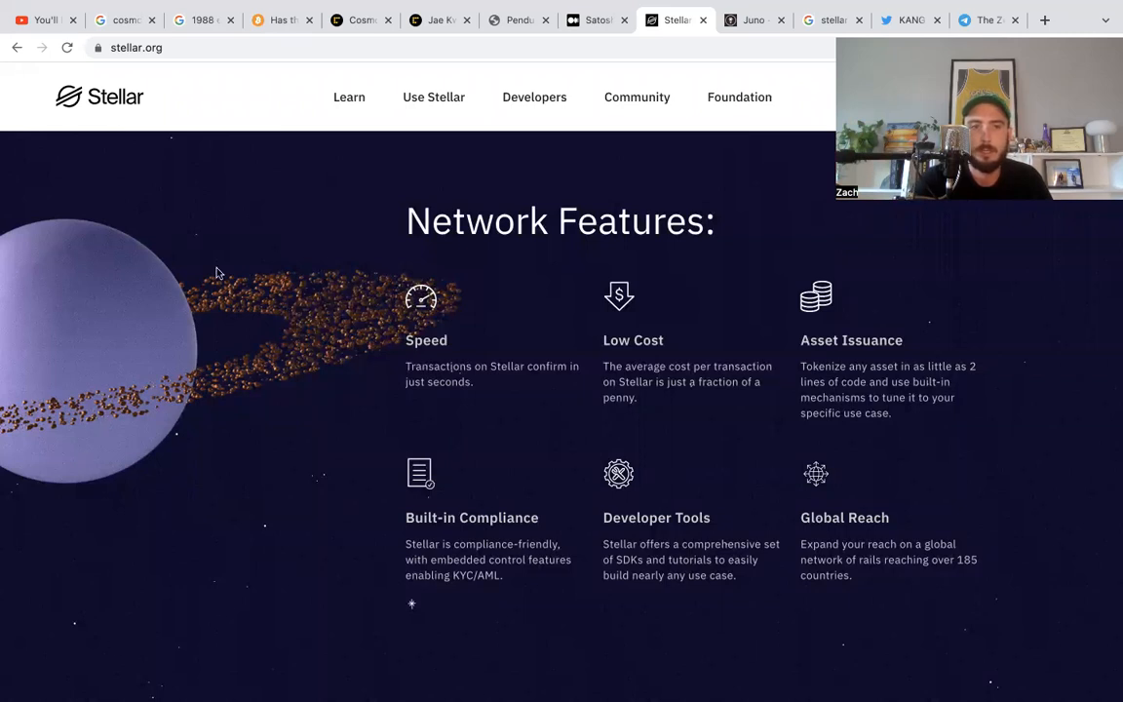
mouse_move(137, 335)
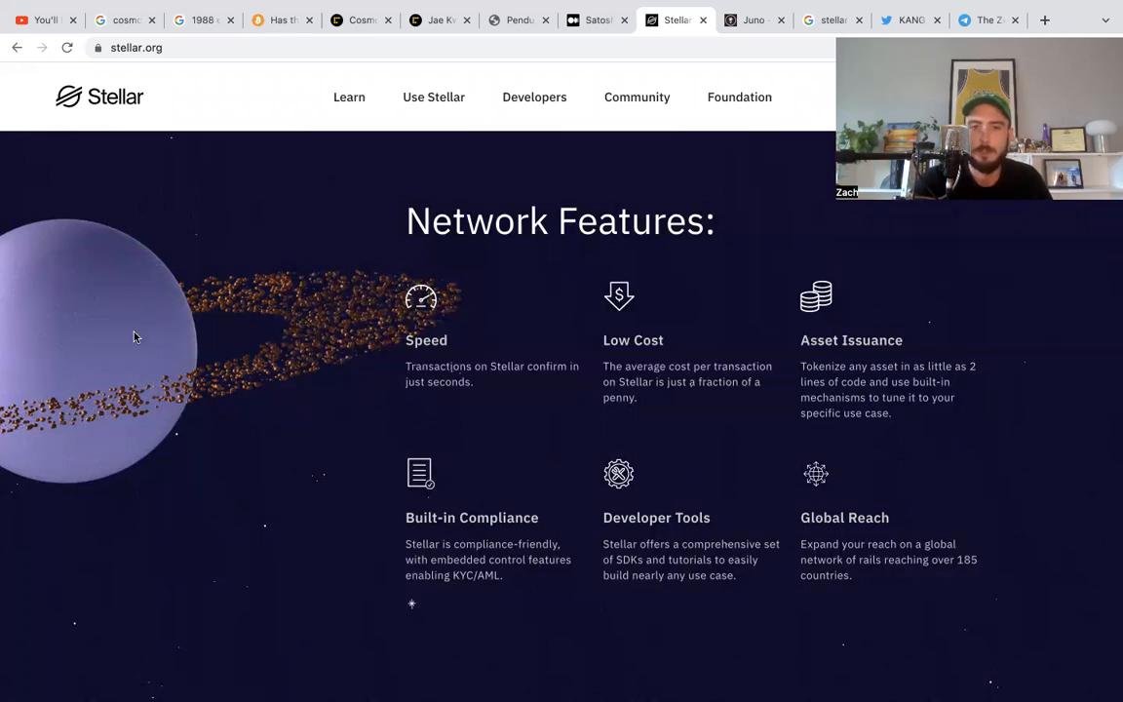
mouse_move(176, 298)
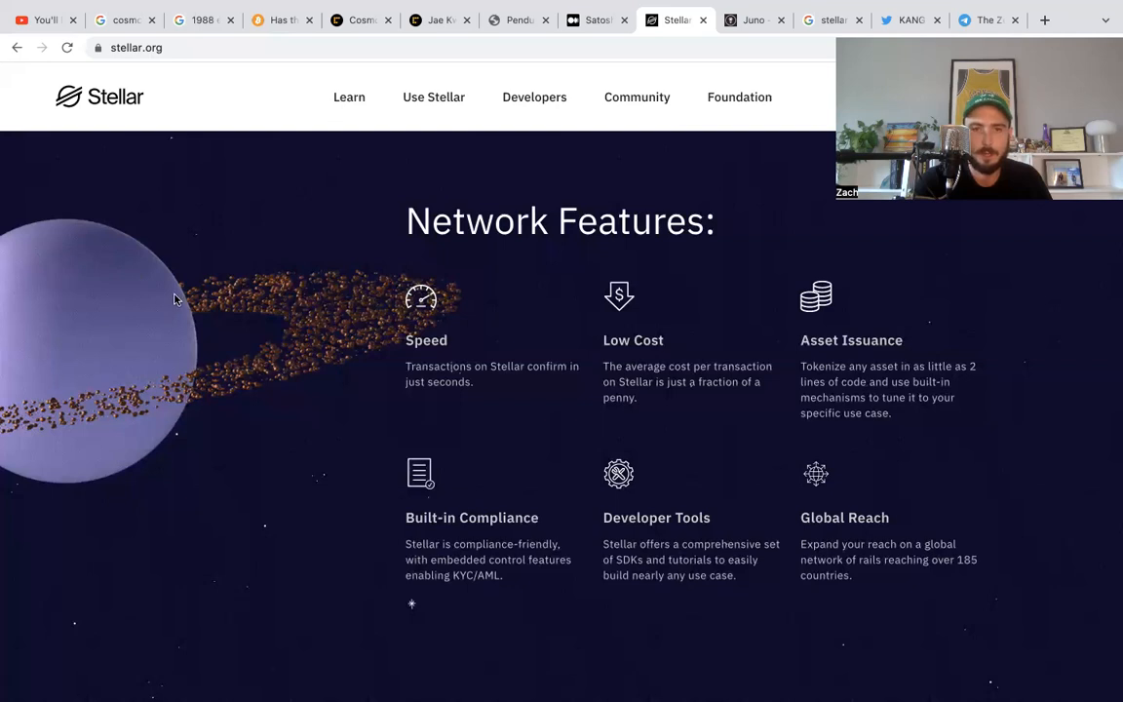
scroll("down", 3)
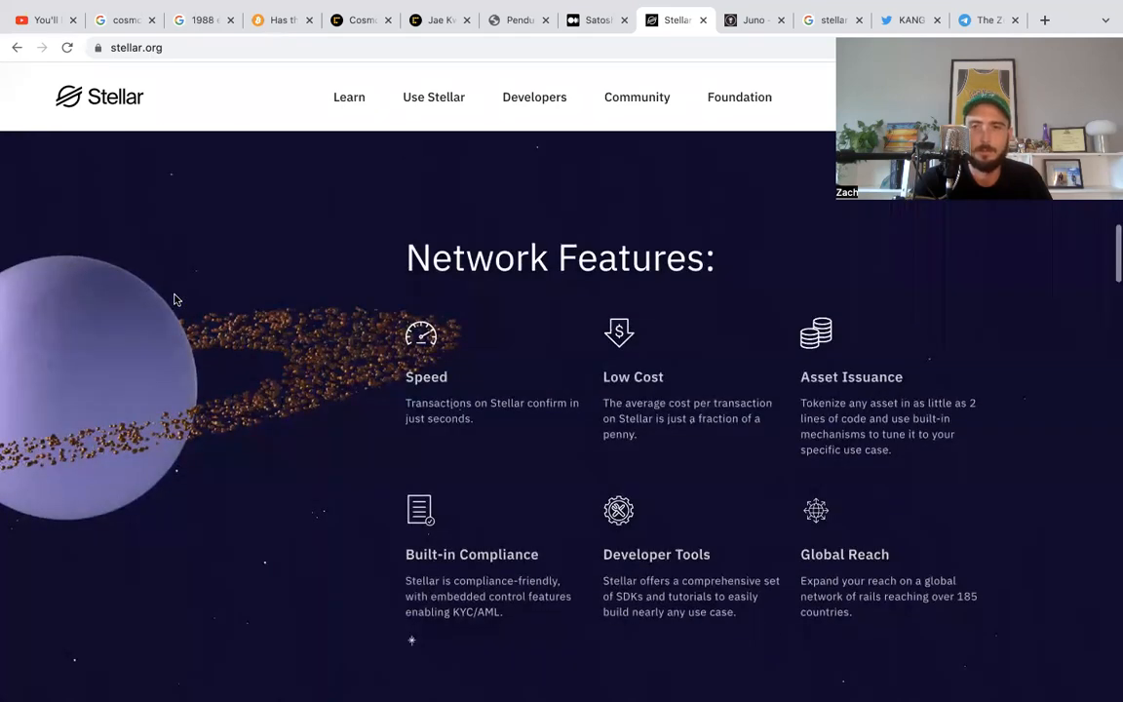
scroll("down", 3)
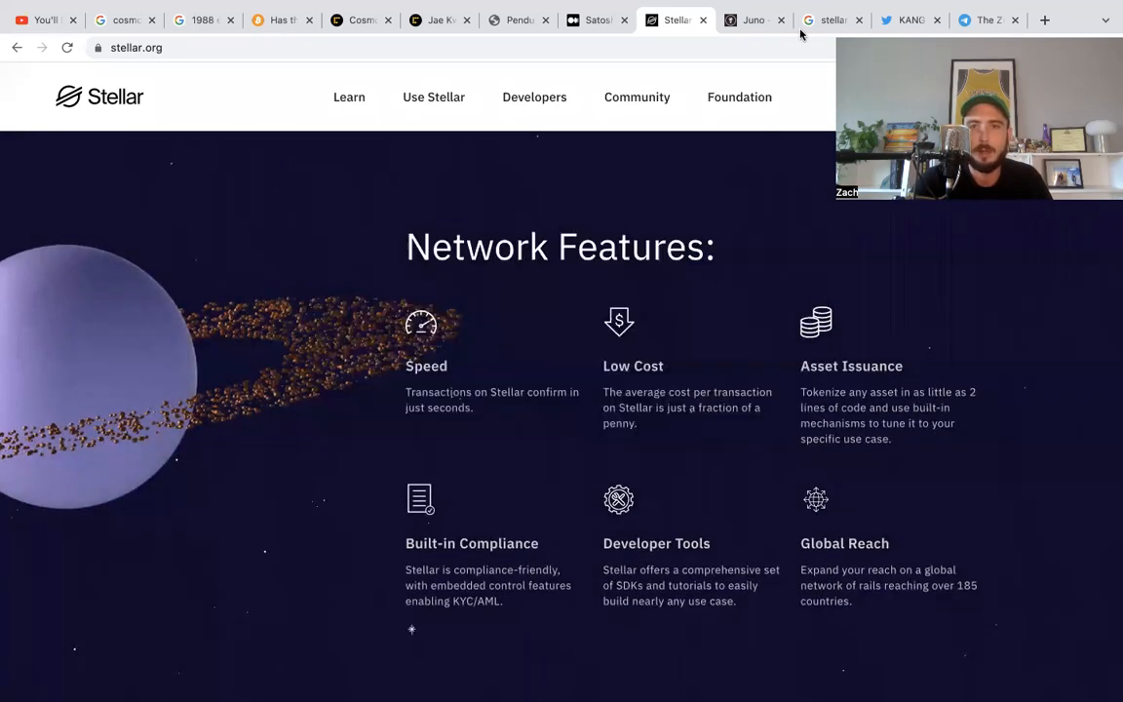
left_click(830, 19)
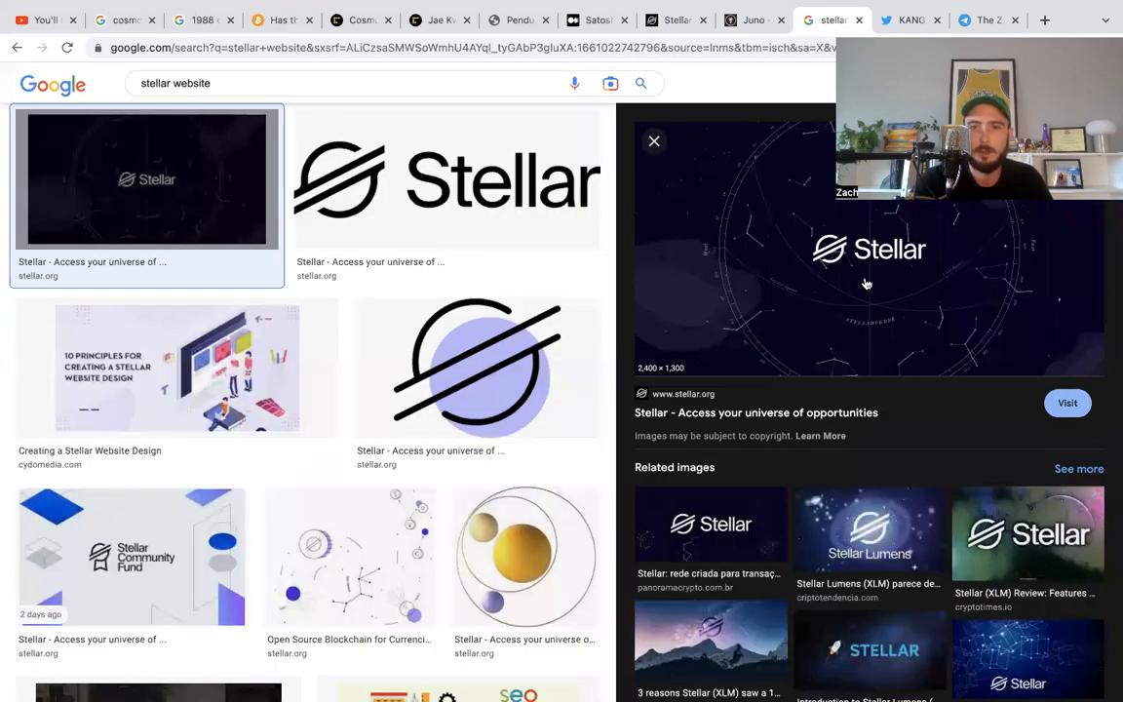
mouse_move(850, 349)
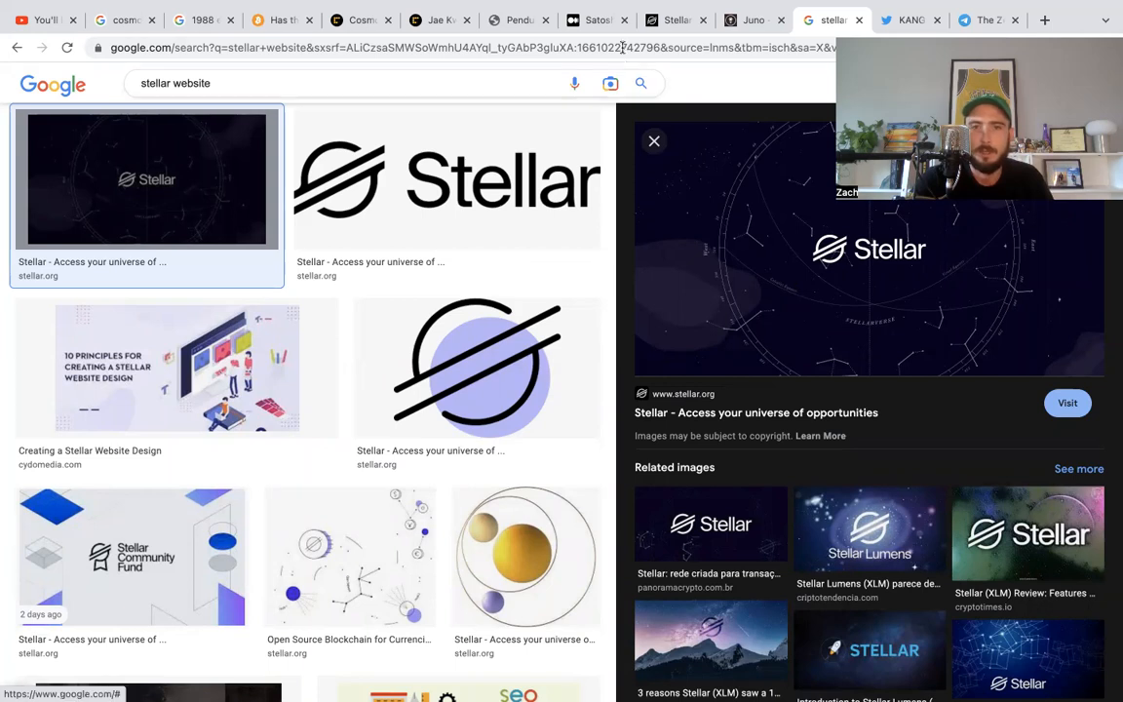
left_click(674, 19)
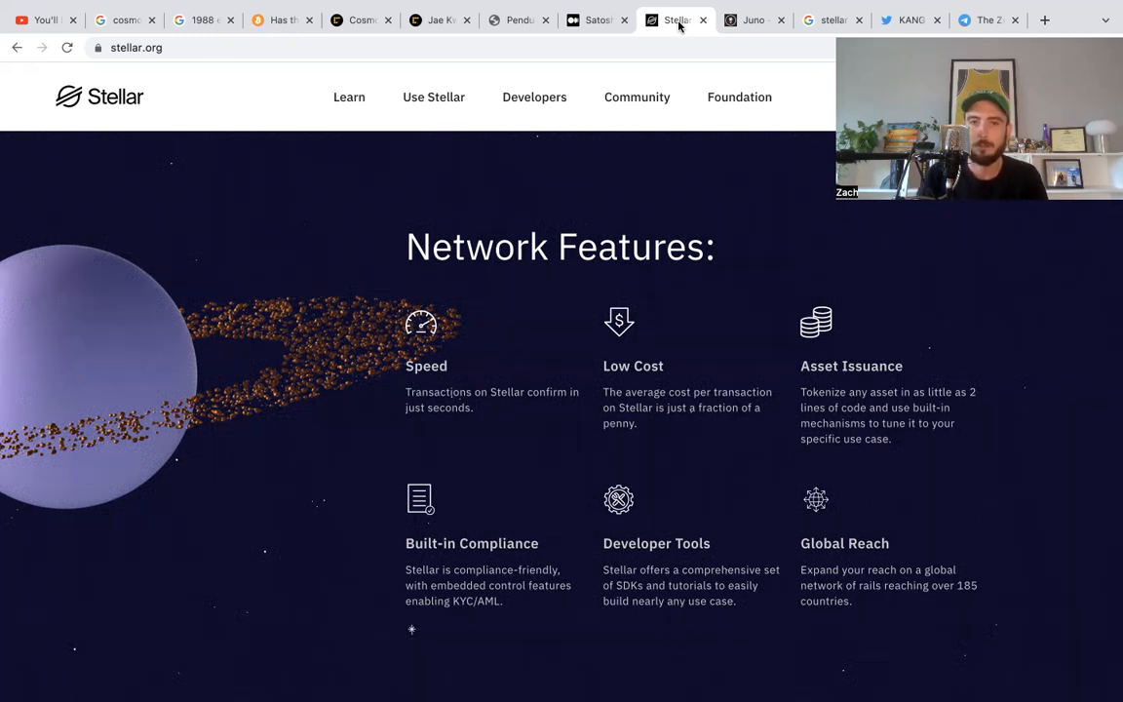
mouse_move(153, 365)
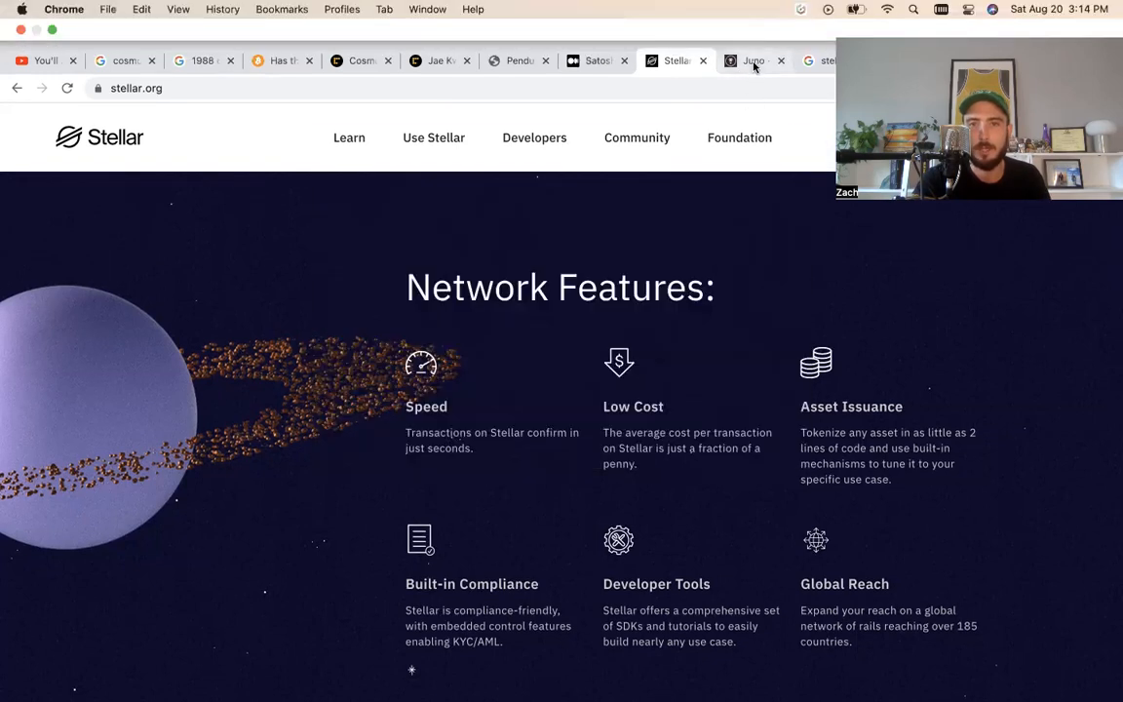
left_click(753, 61)
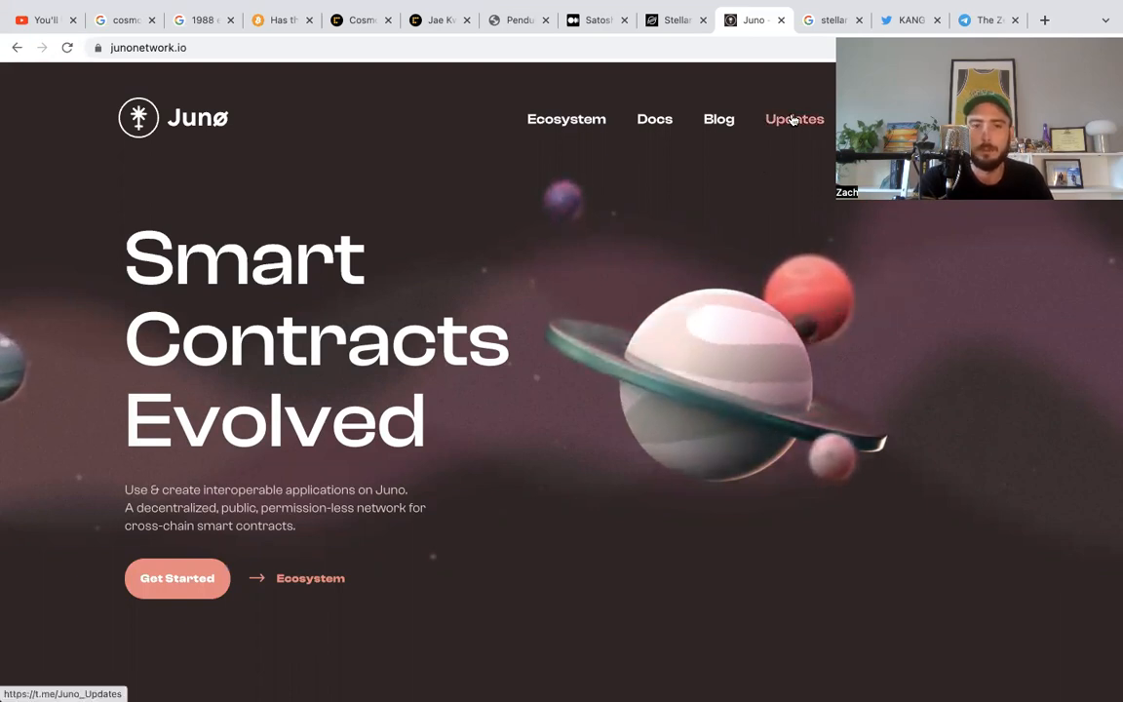
mouse_move(705, 234)
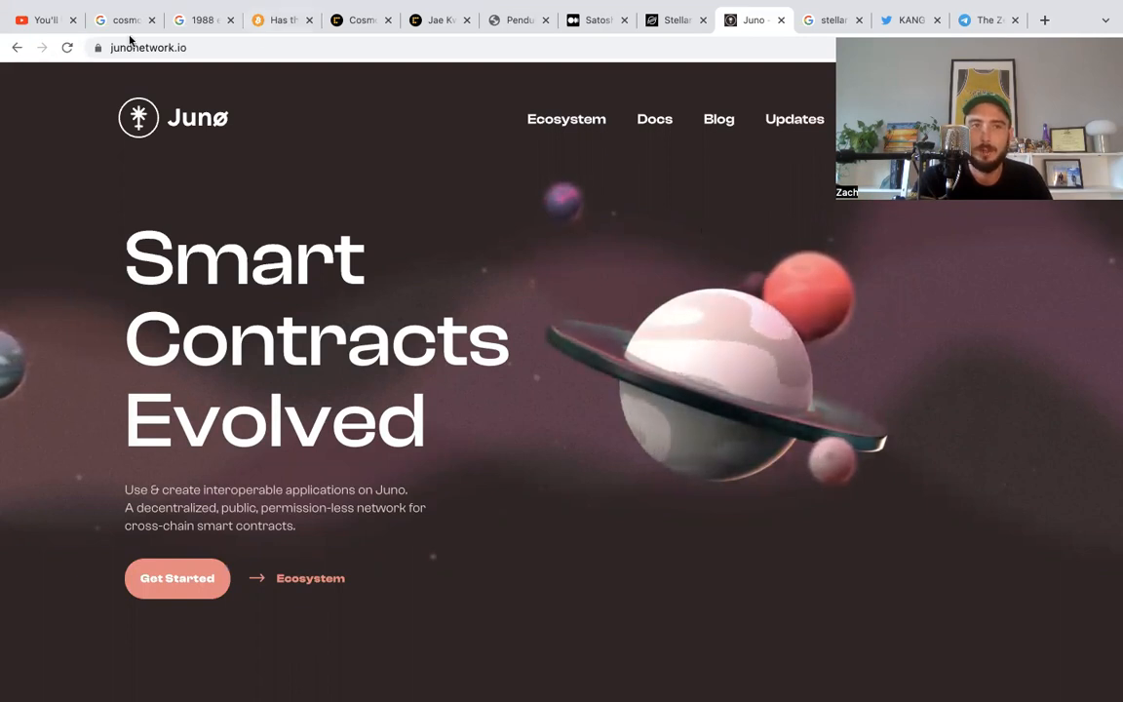
Bring up the Google Images results for '1988 economist cover' with the phoenix cover enlarged.
left_click(199, 19)
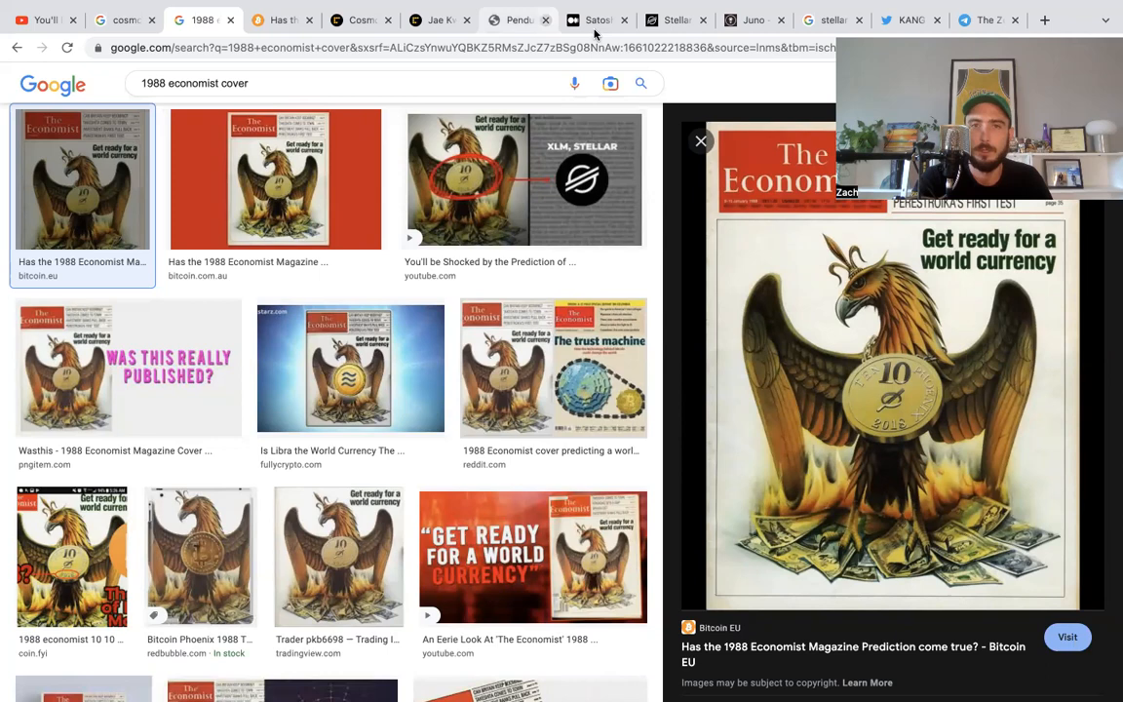
Revisit the 'stellar website' image results, then show the KANG SPACE tweet about XLS30D liquidity pools.
left_click(830, 19)
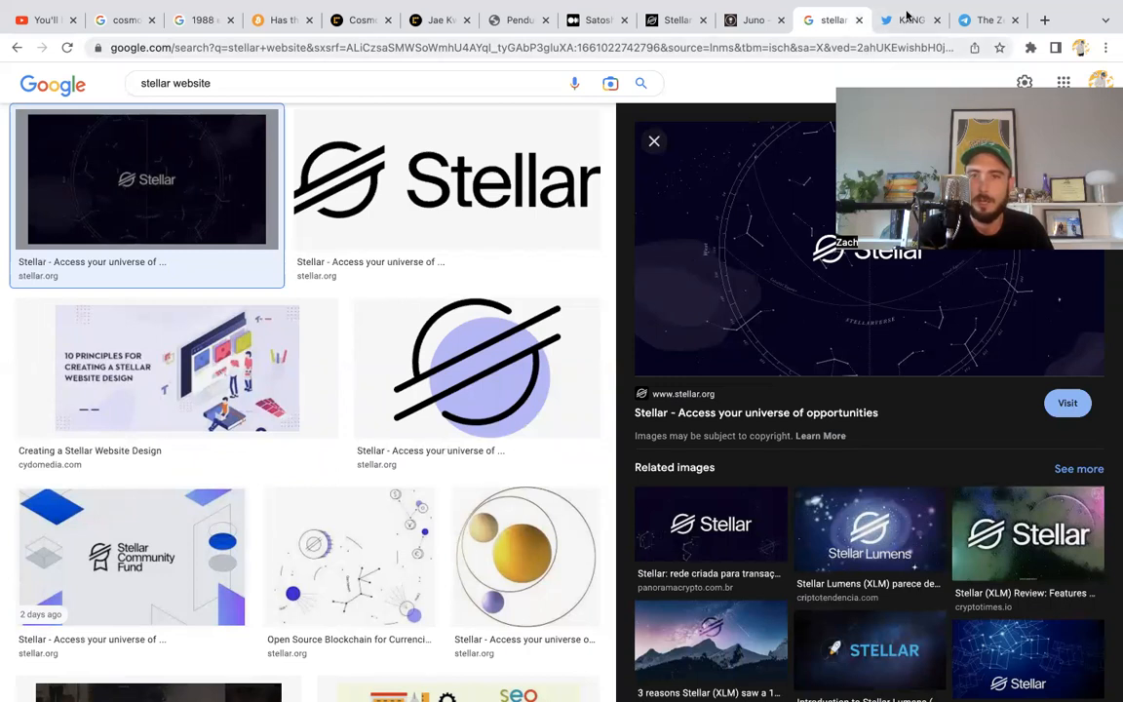
left_click(909, 20)
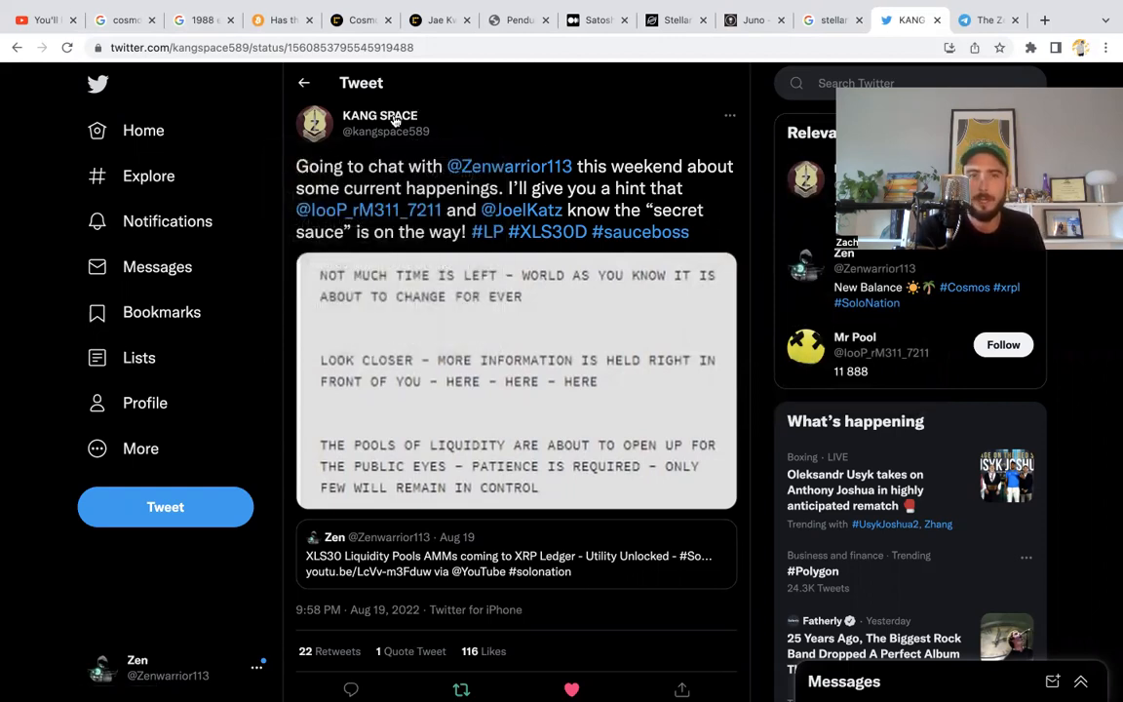
mouse_move(378, 115)
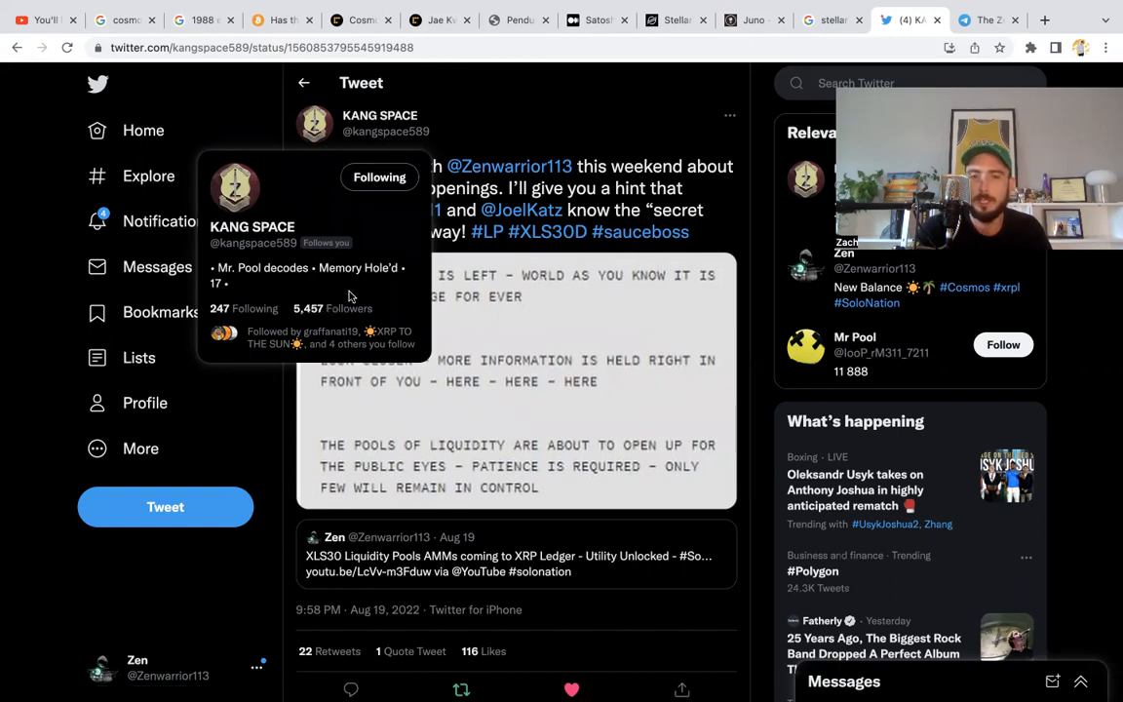
mouse_move(476, 441)
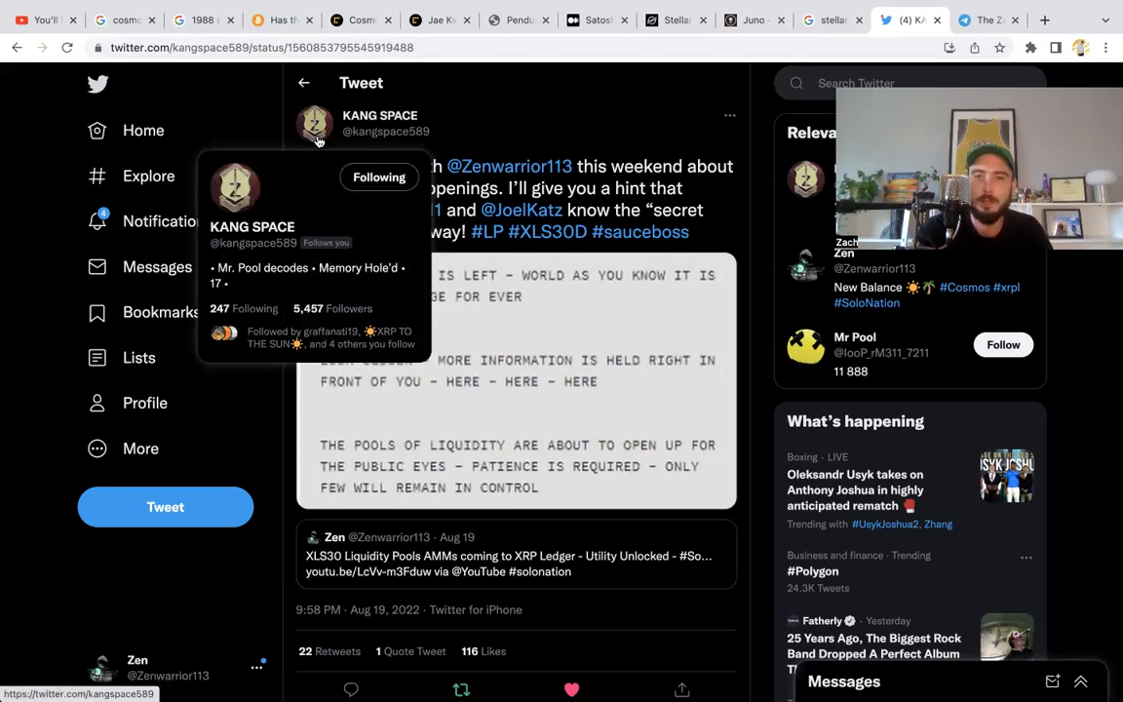
mouse_move(589, 156)
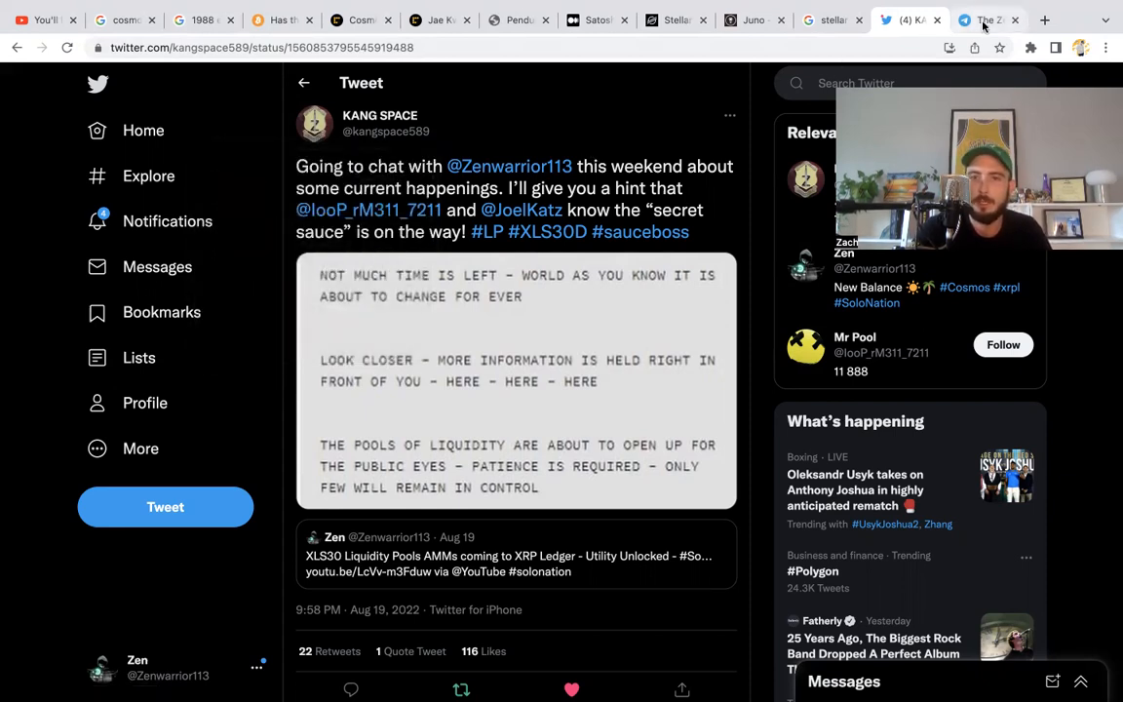
Scroll through the posts in the XRP community Zen Lounge Telegram channel.
left_click(987, 20)
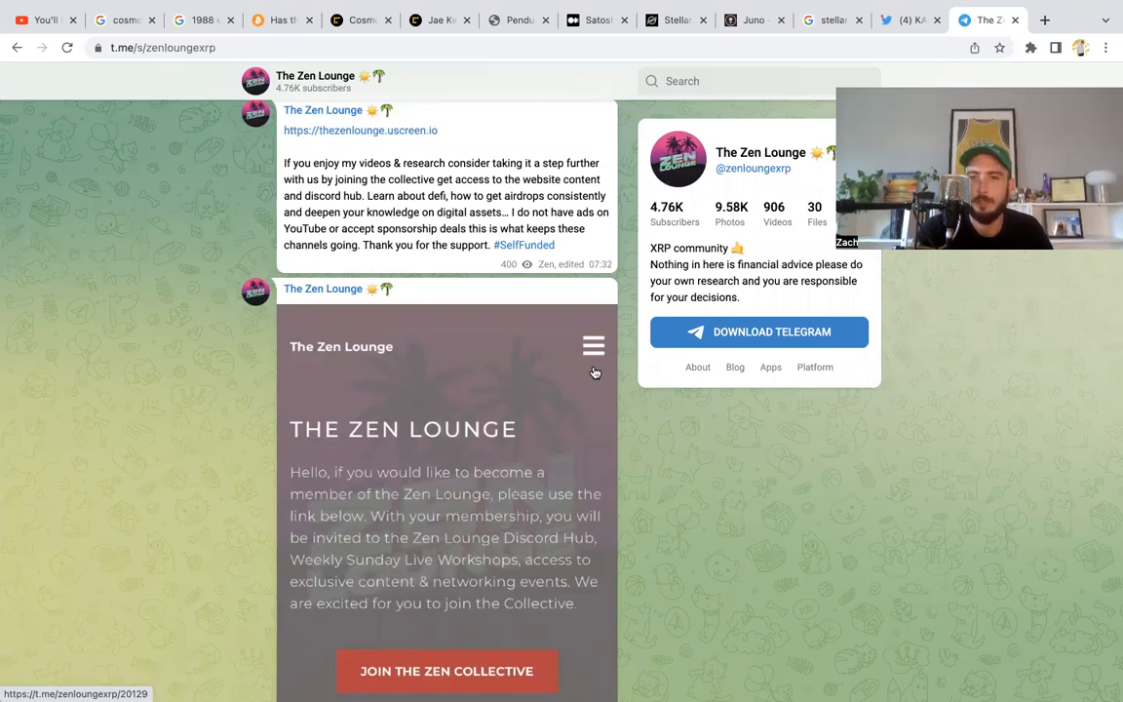
mouse_move(358, 269)
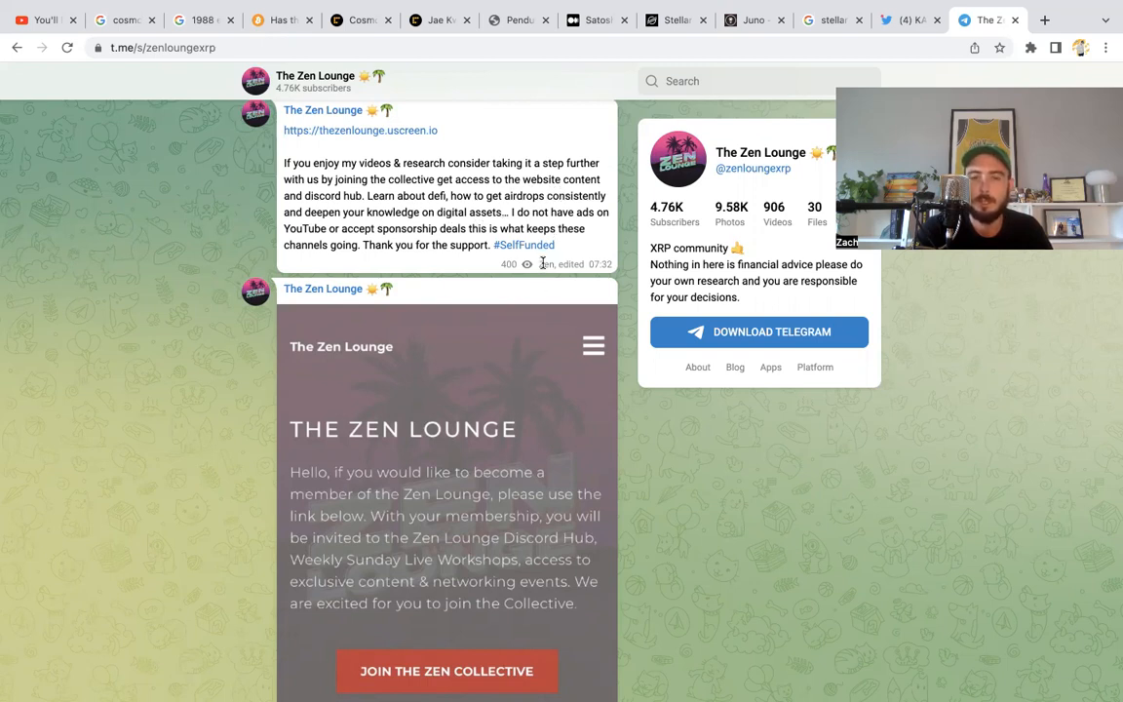
scroll("down", 3)
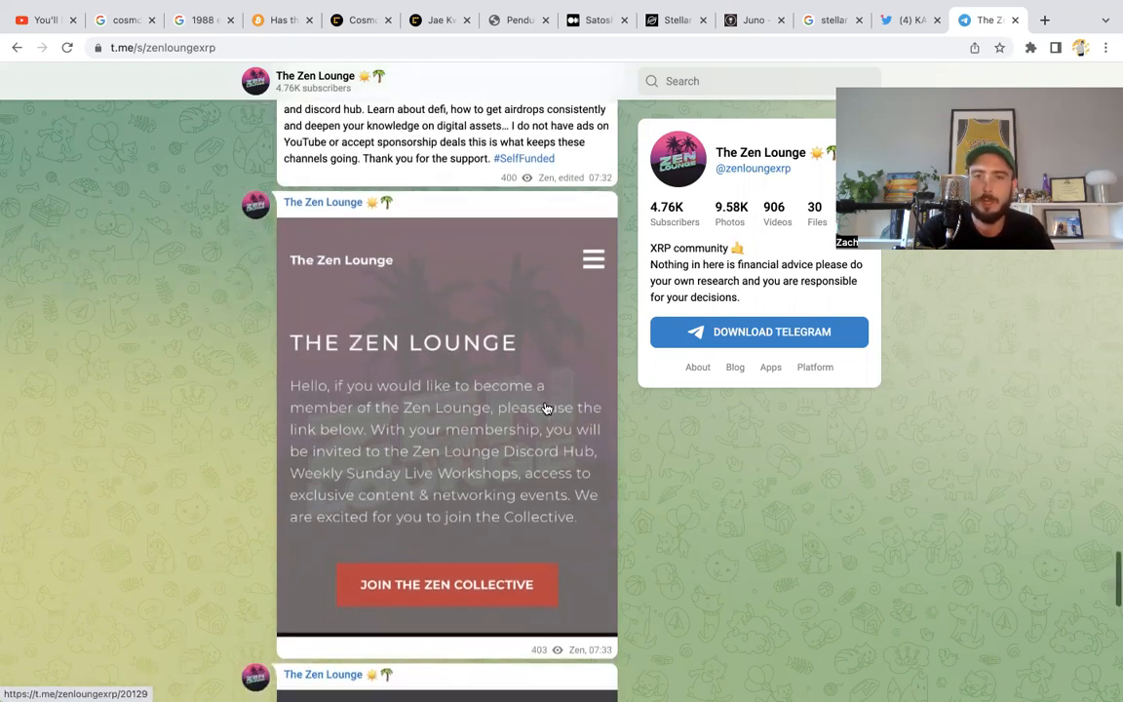
scroll("down", 3)
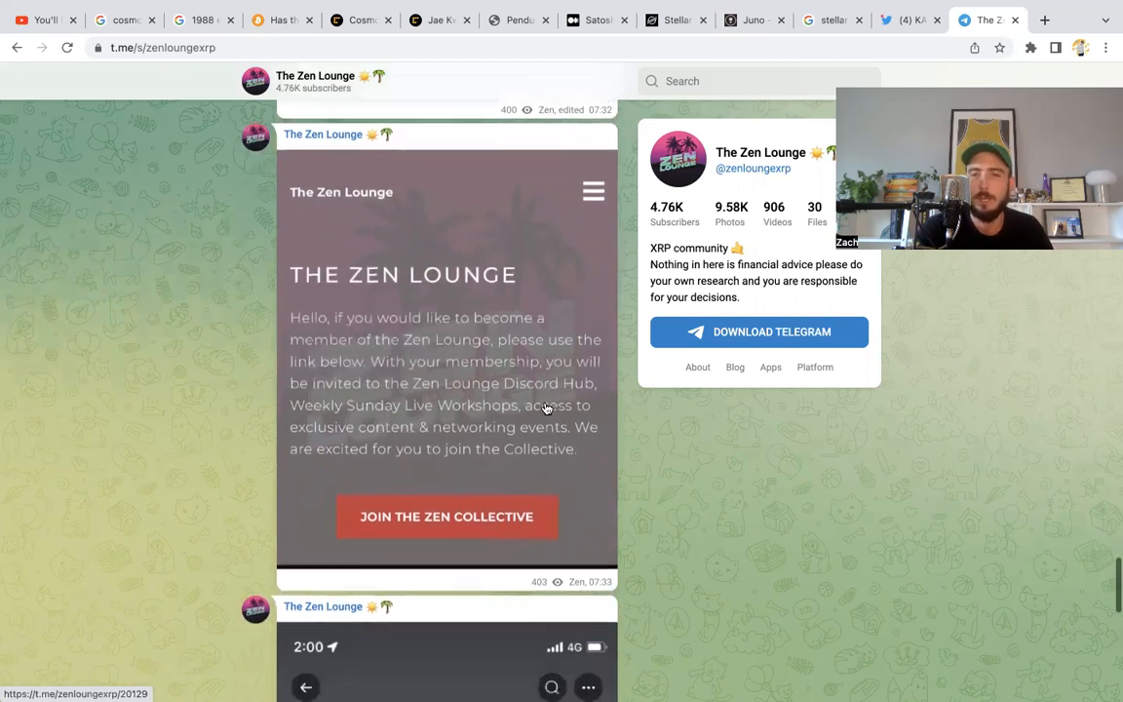
scroll("down", 3)
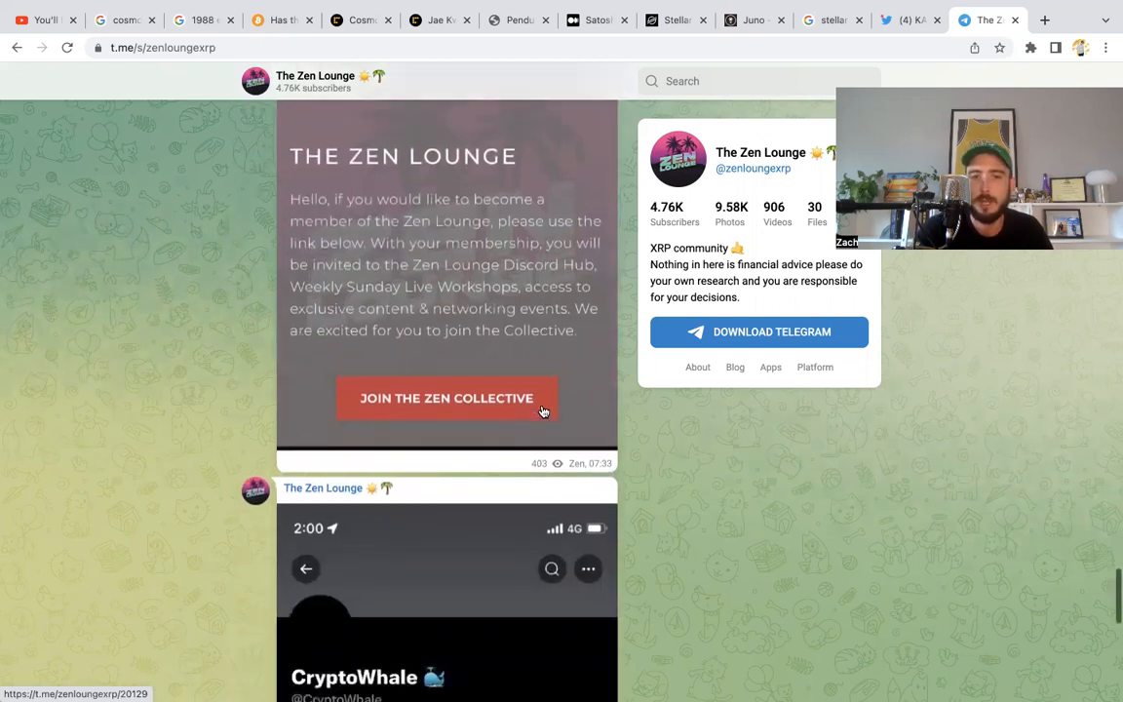
scroll("down", 3)
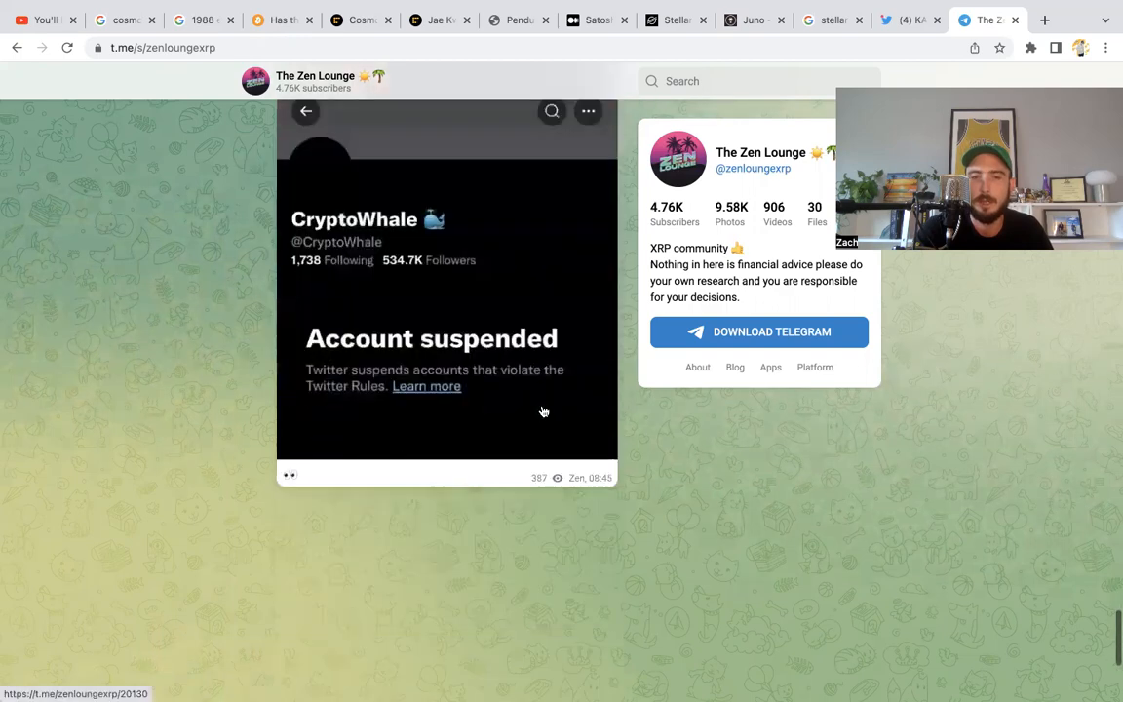
scroll("down", 3)
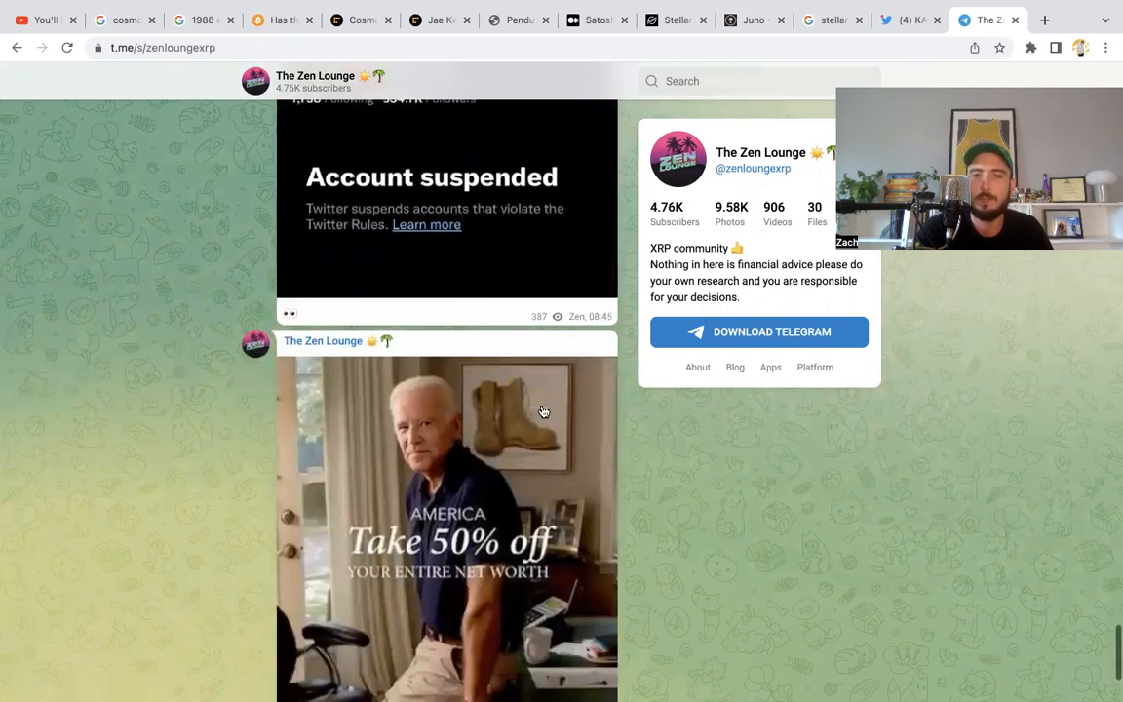
scroll("down", 3)
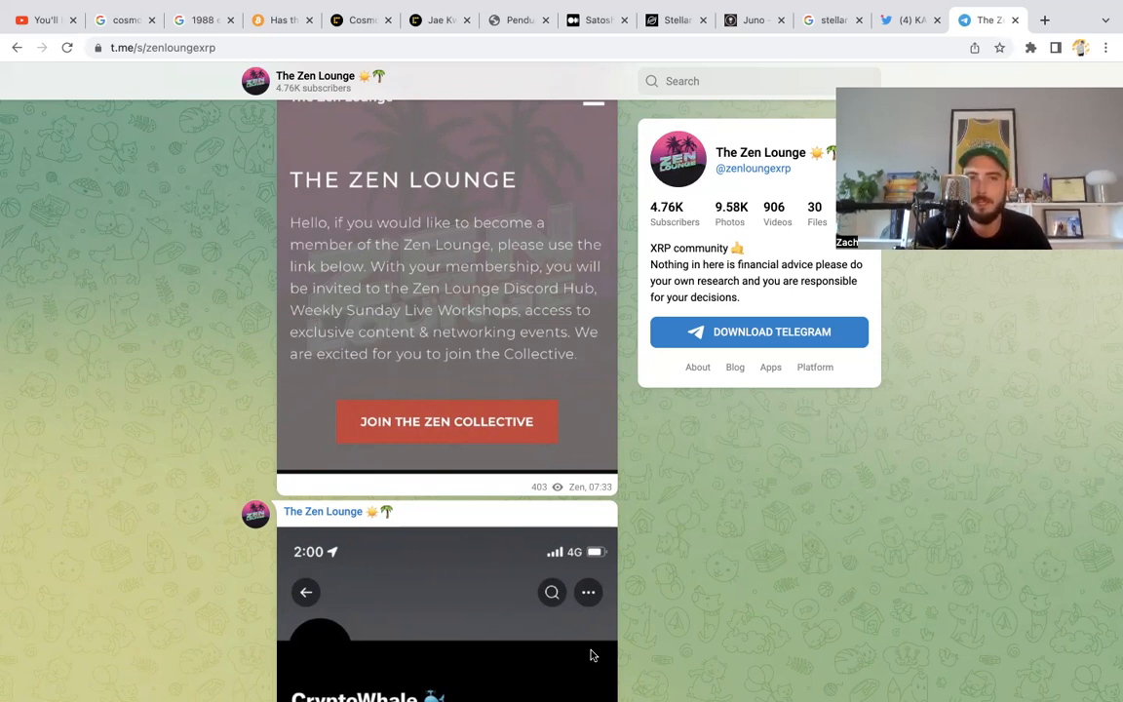
mouse_move(515, 117)
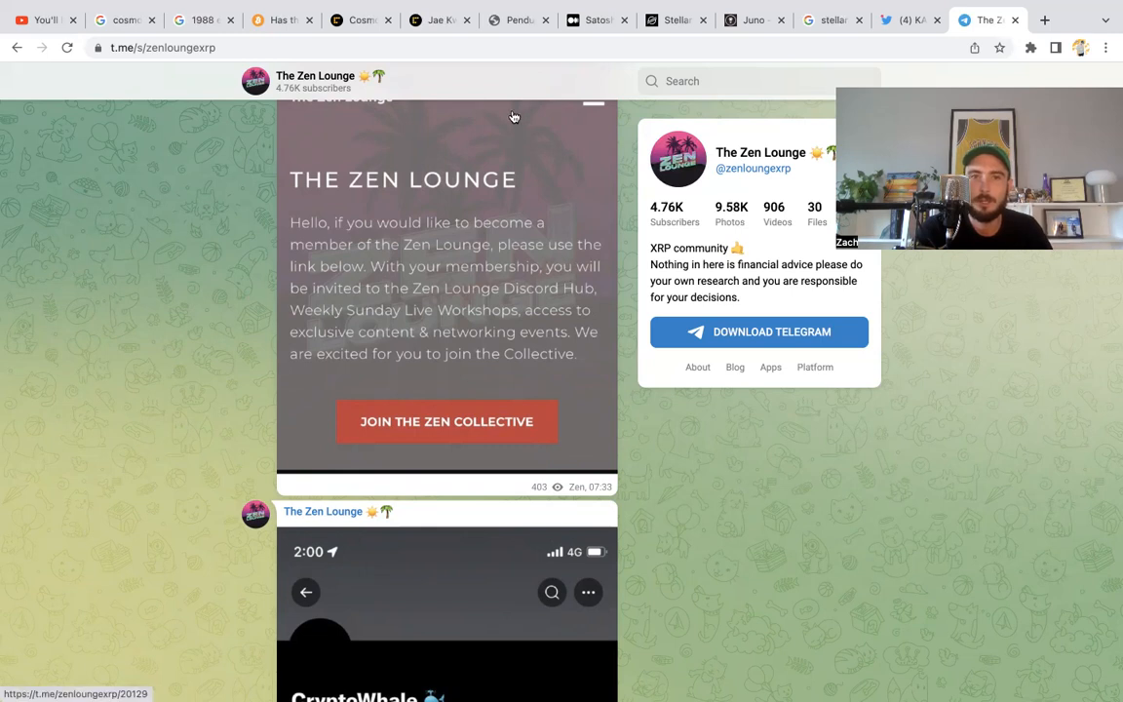
Return to the '1988 economist cover' Google Images results.
left_click(202, 19)
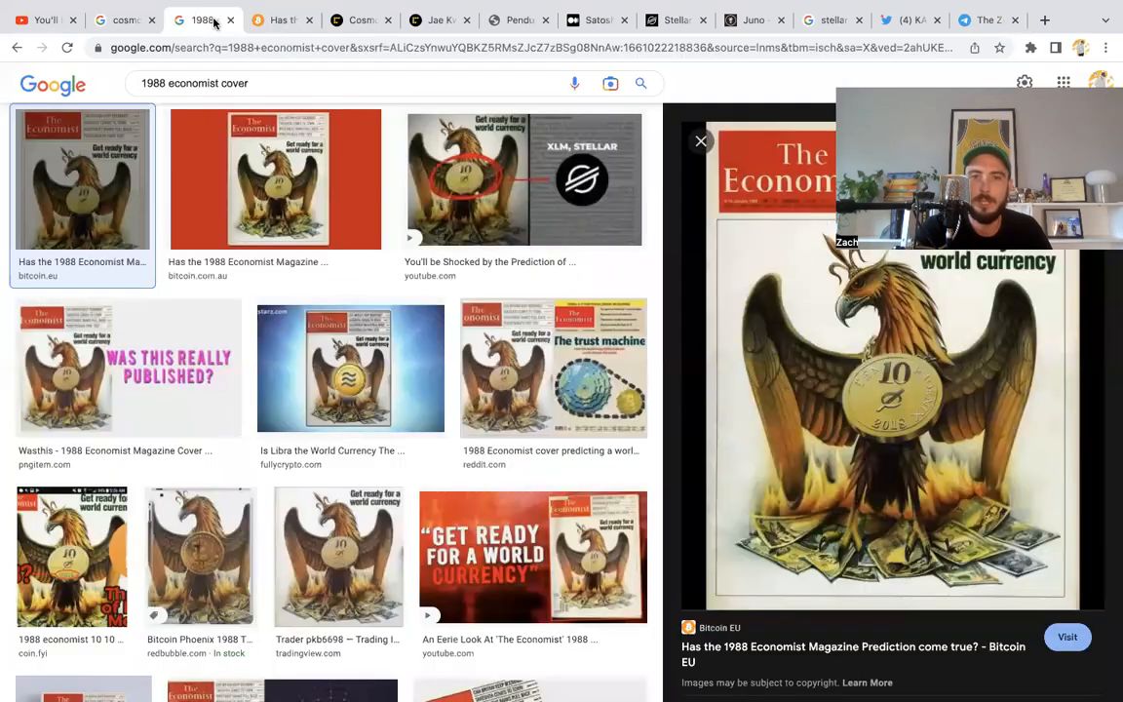
mouse_move(577, 466)
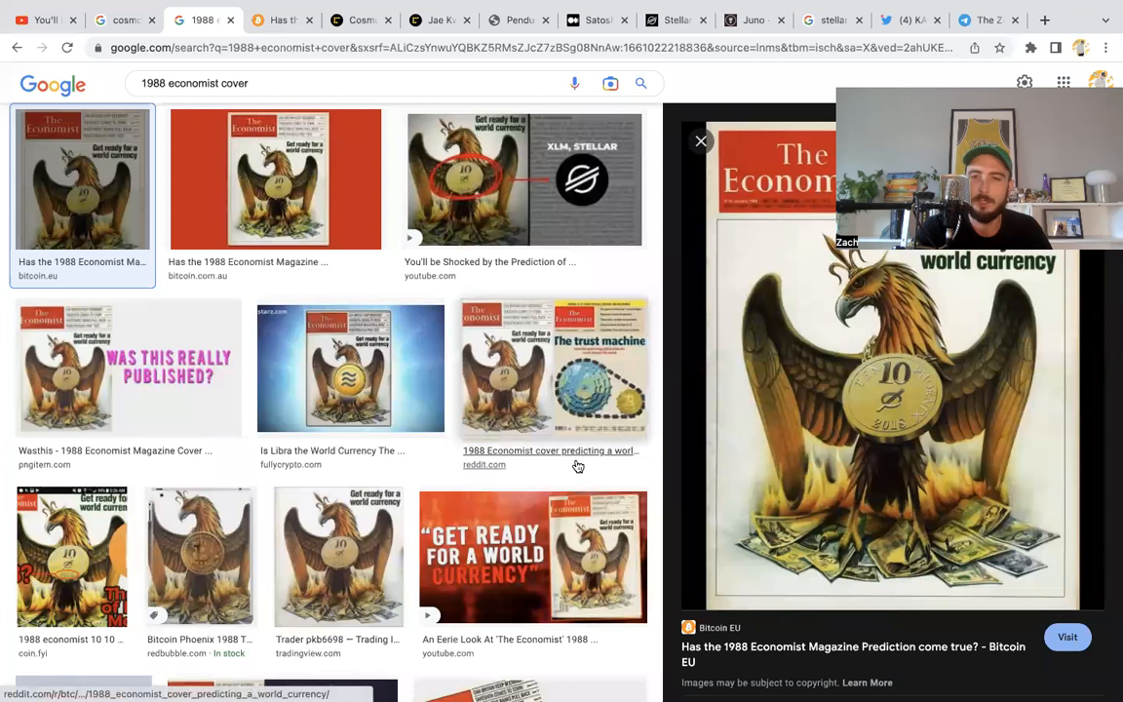